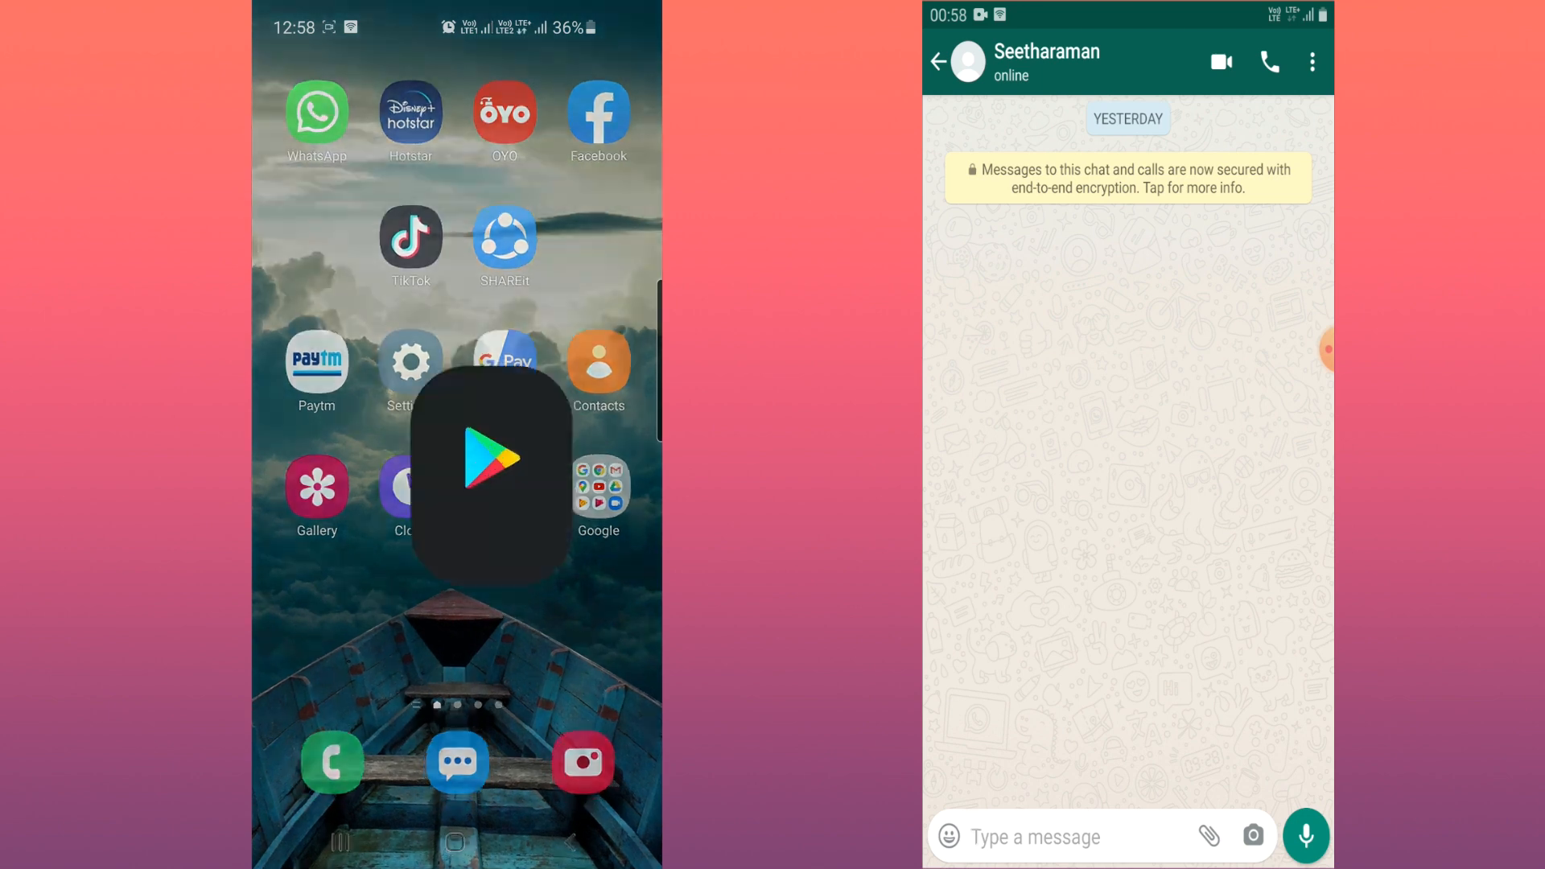
Search the Play Store for 'google translate' and install the Google Translate app.
{"action": "left_click", "coordinate": [490, 470]}
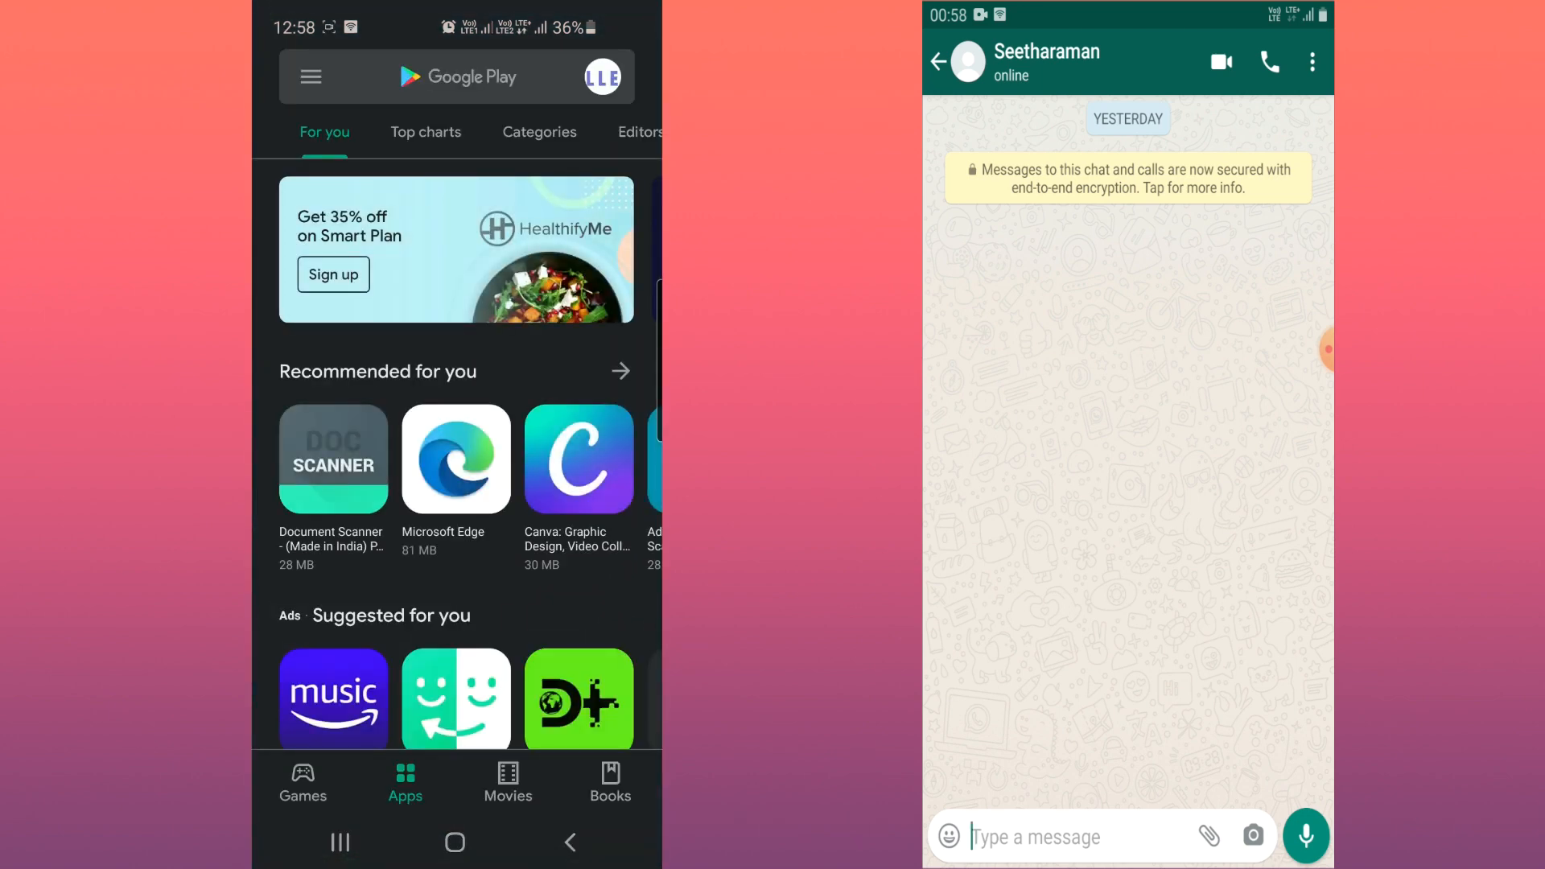
{"action": "type", "text": "g"}
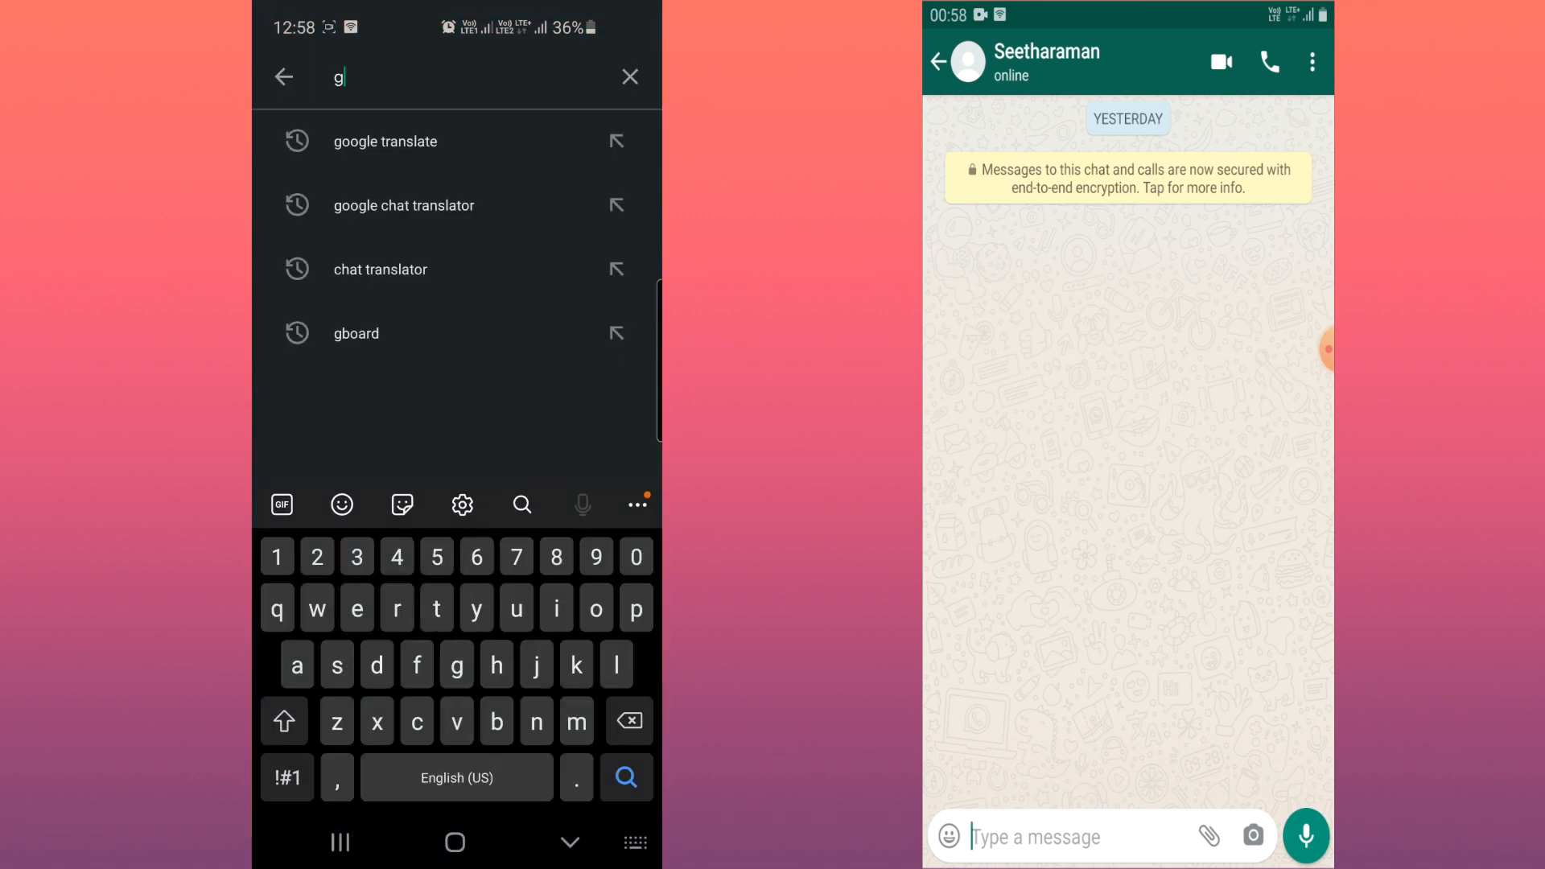
{"action": "type", "text": "oogl"}
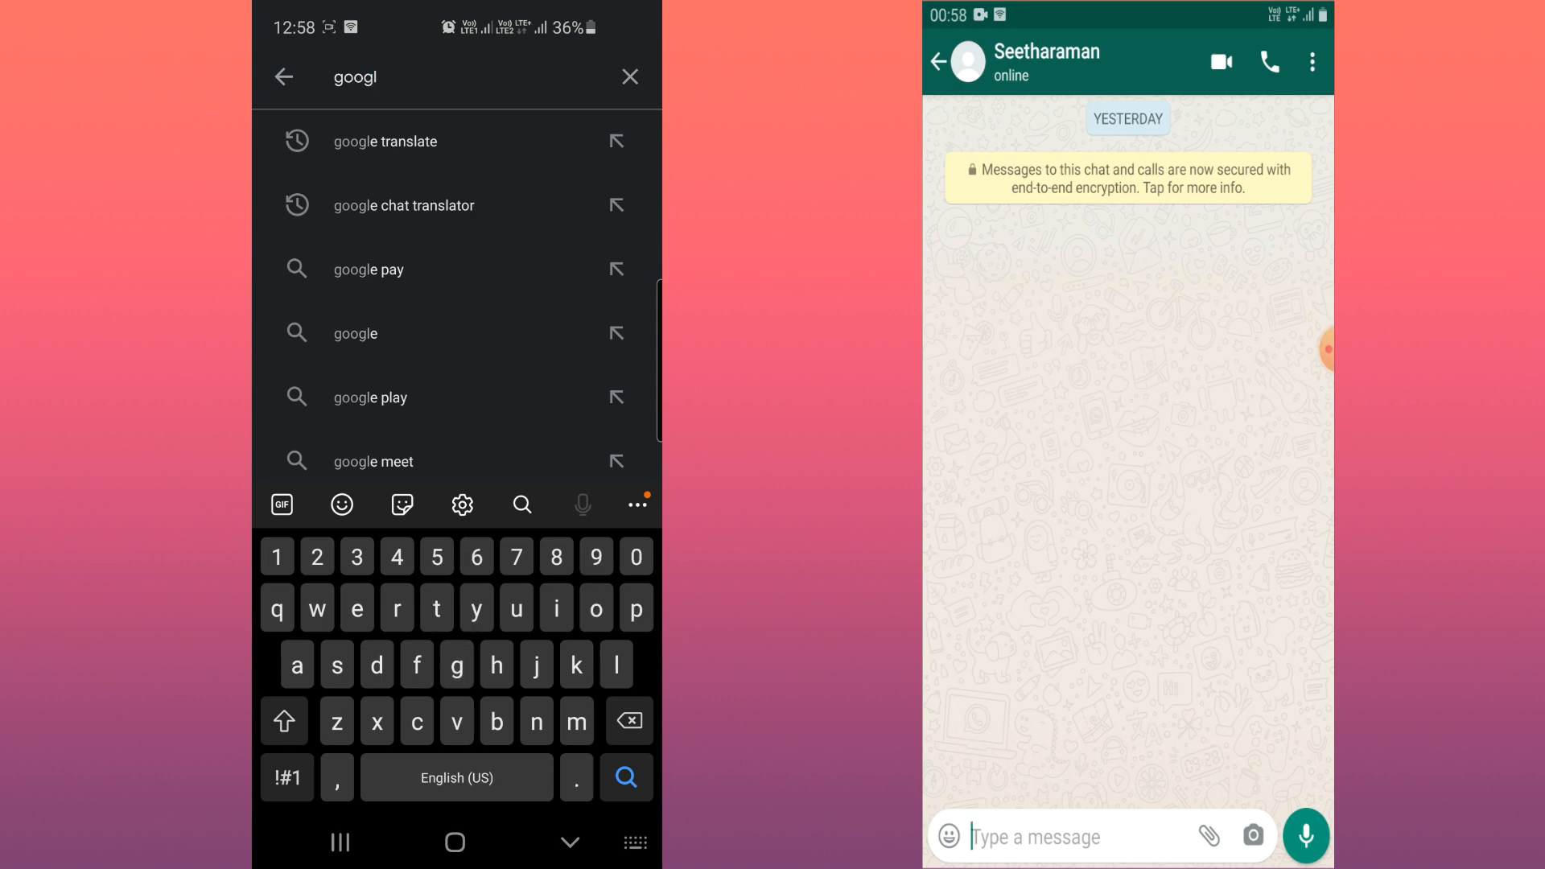
{"action": "left_click", "coordinate": [387, 141]}
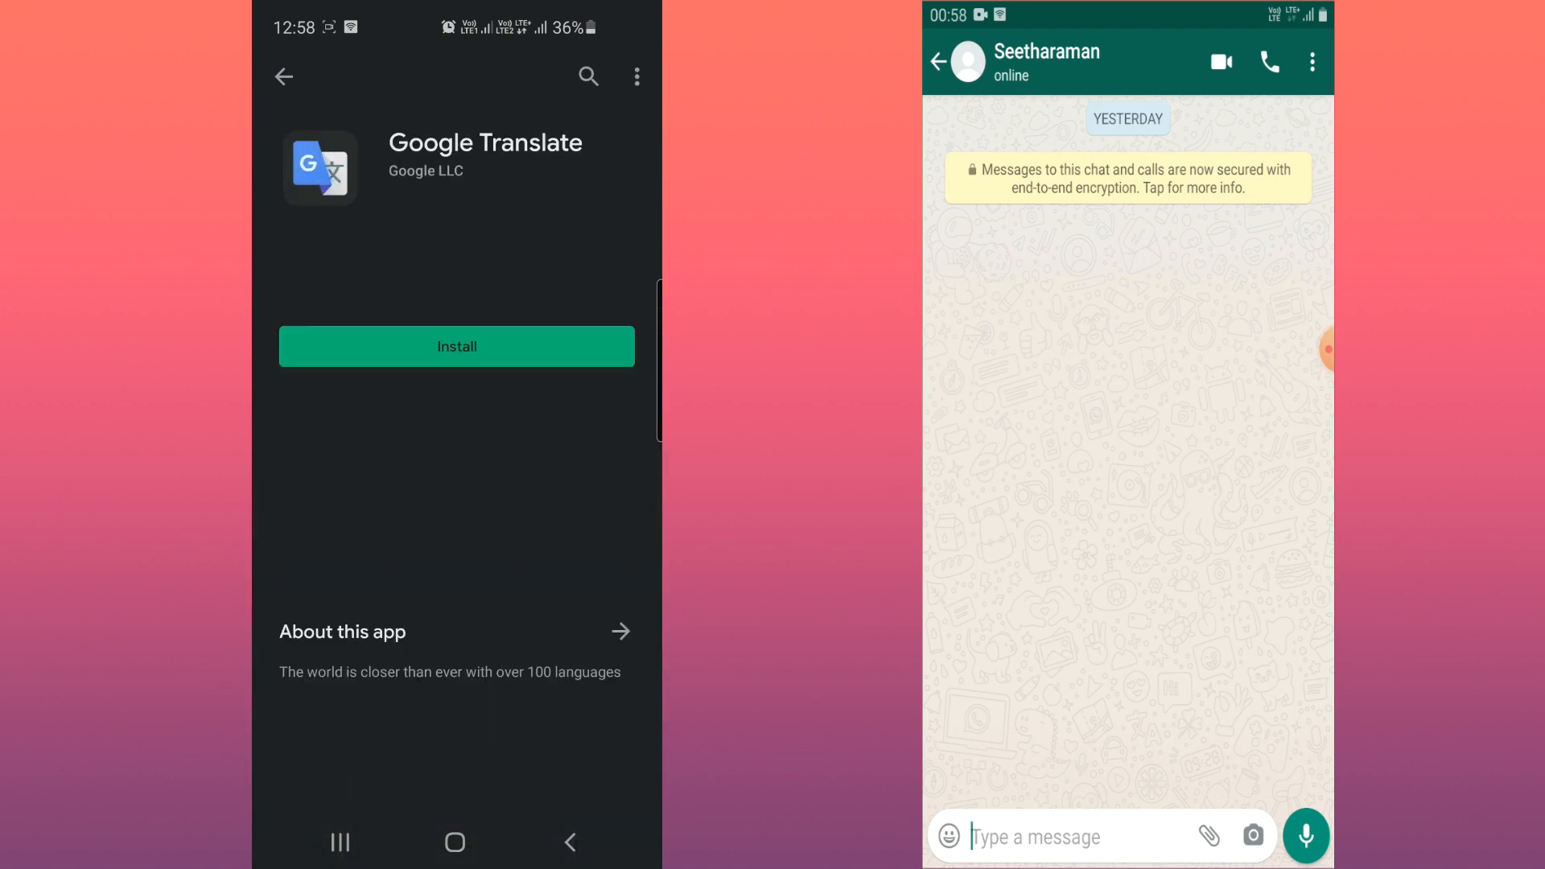
{"action": "left_click", "coordinate": [457, 346]}
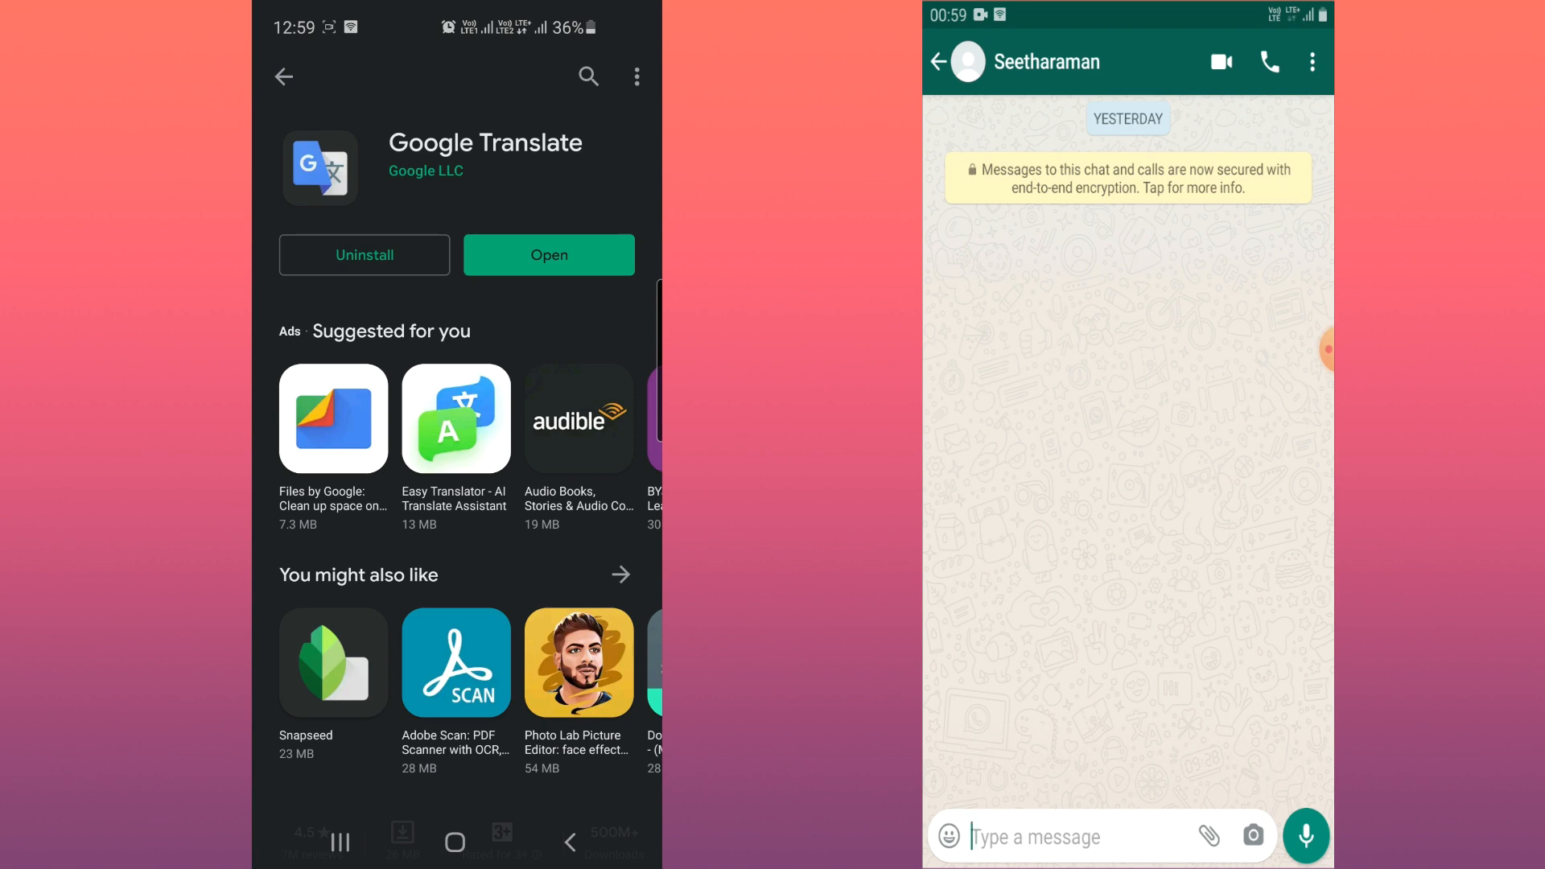
Turn on Tap to Translate in Translate settings and allow it to appear over other apps.
{"action": "left_click", "coordinate": [549, 254]}
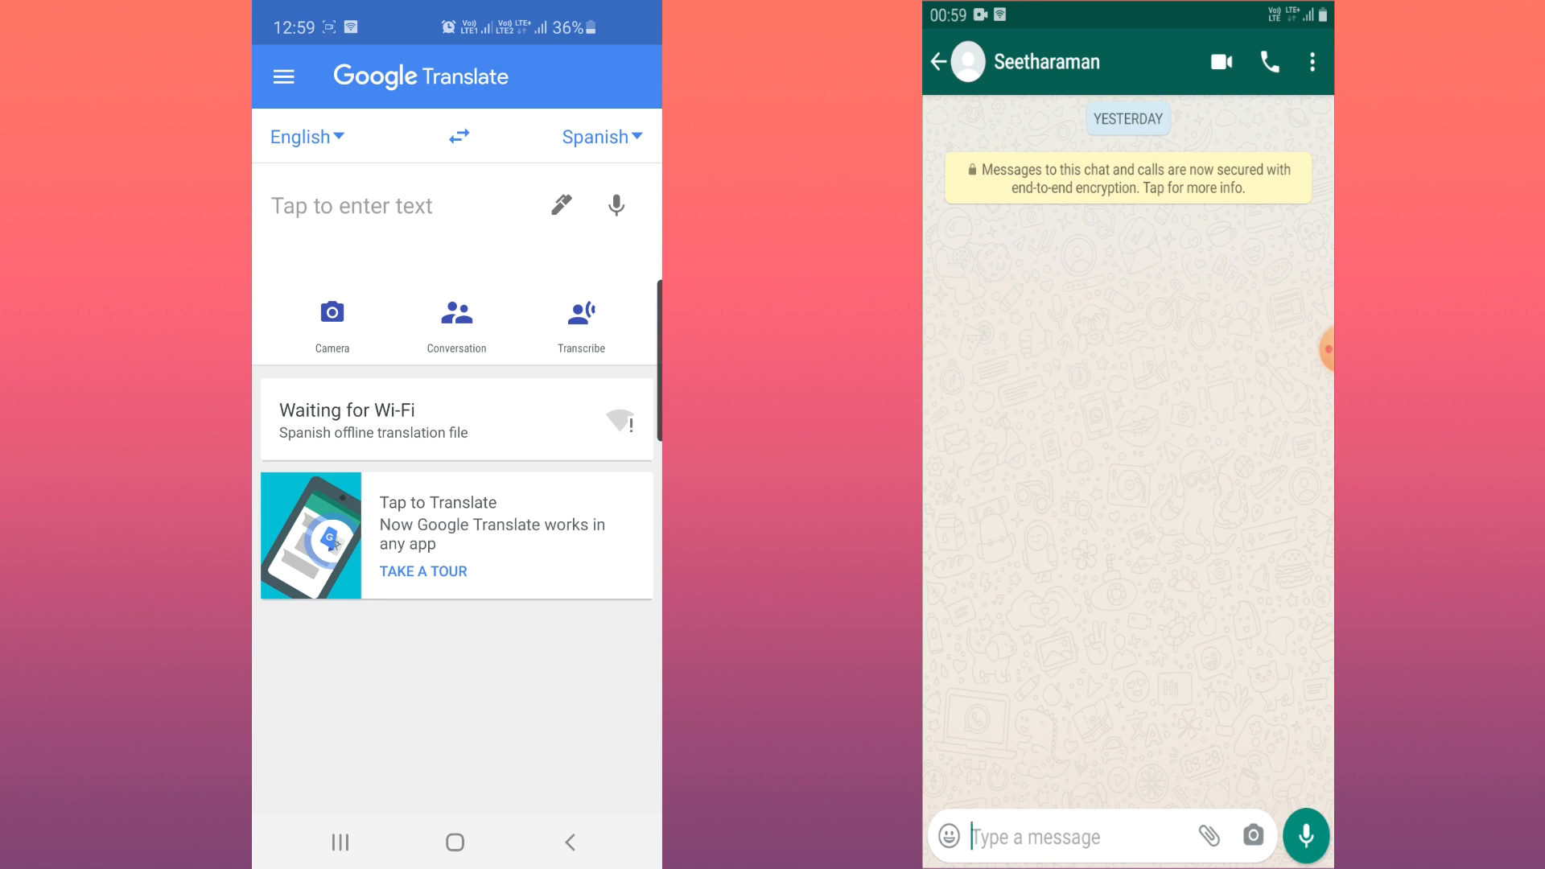
{"action": "left_click", "coordinate": [282, 76]}
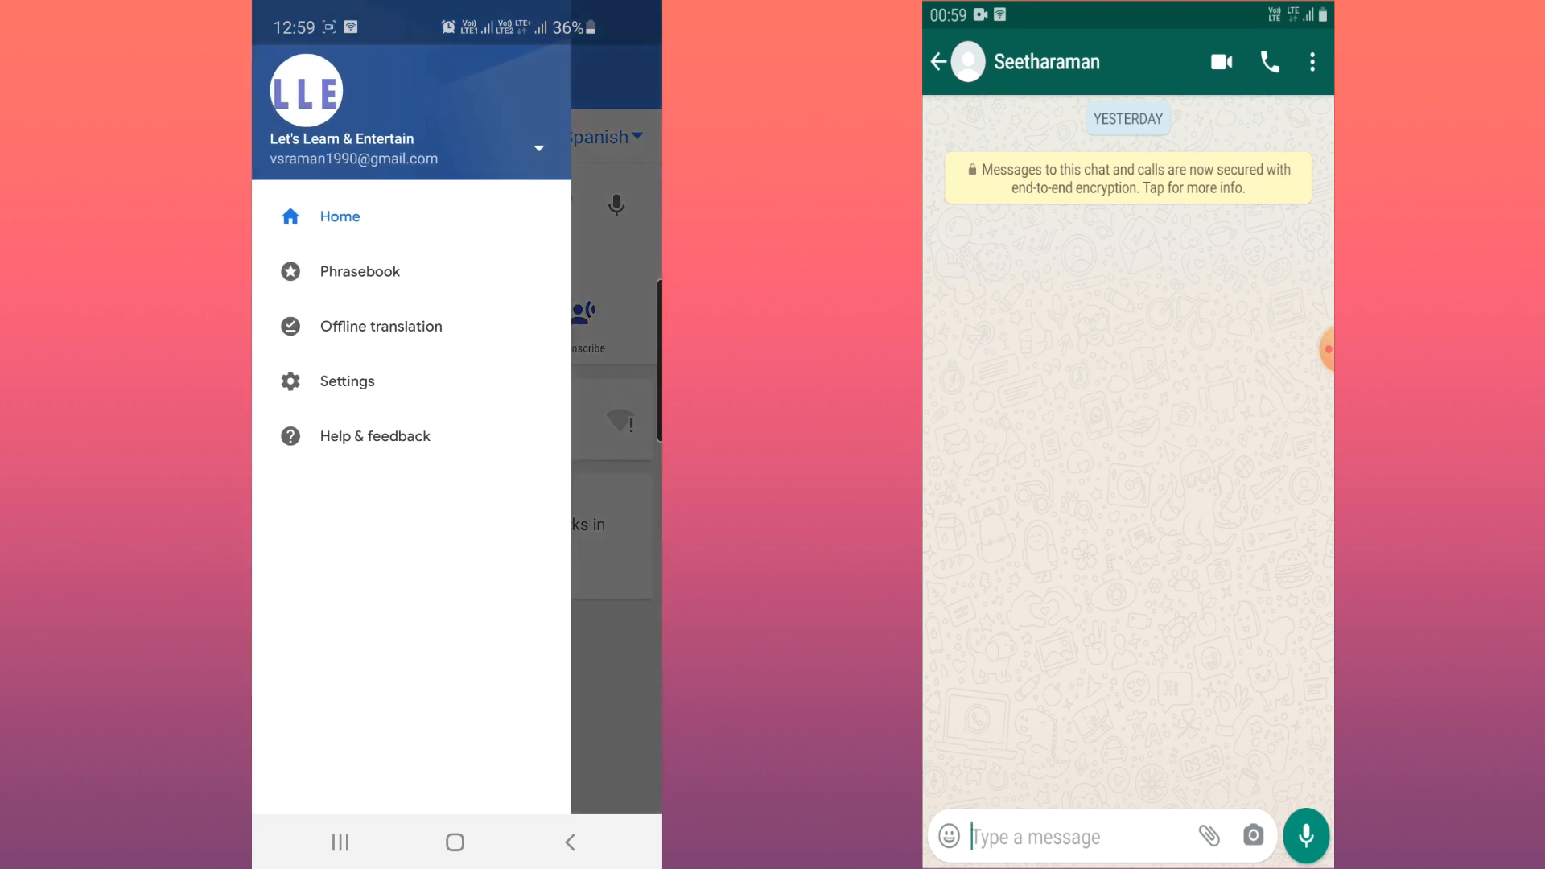
{"action": "left_click", "coordinate": [346, 382]}
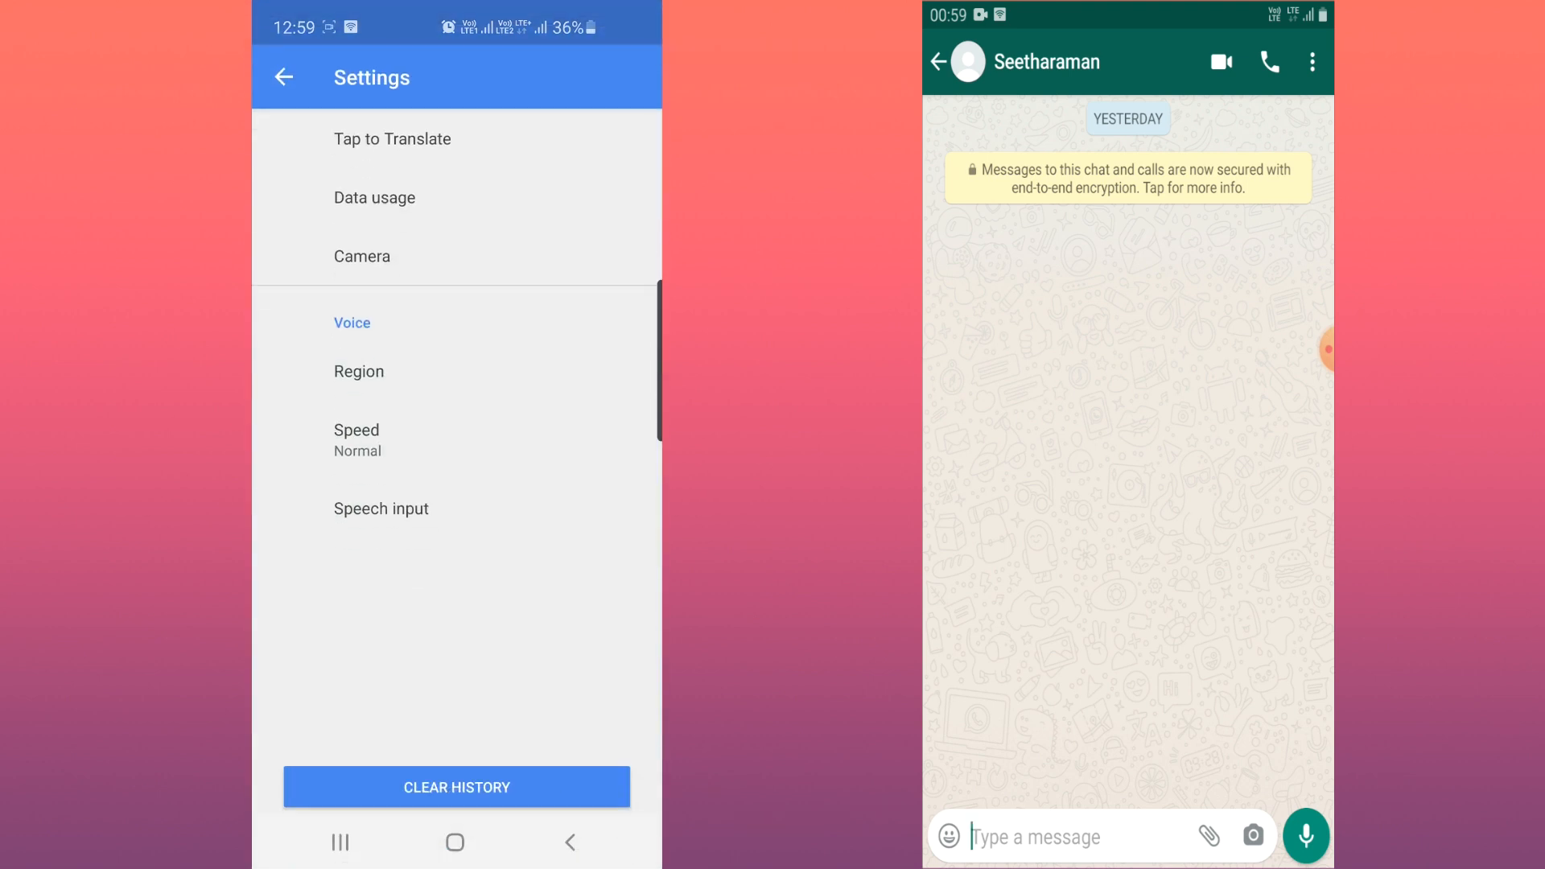
{"action": "left_click", "coordinate": [391, 139]}
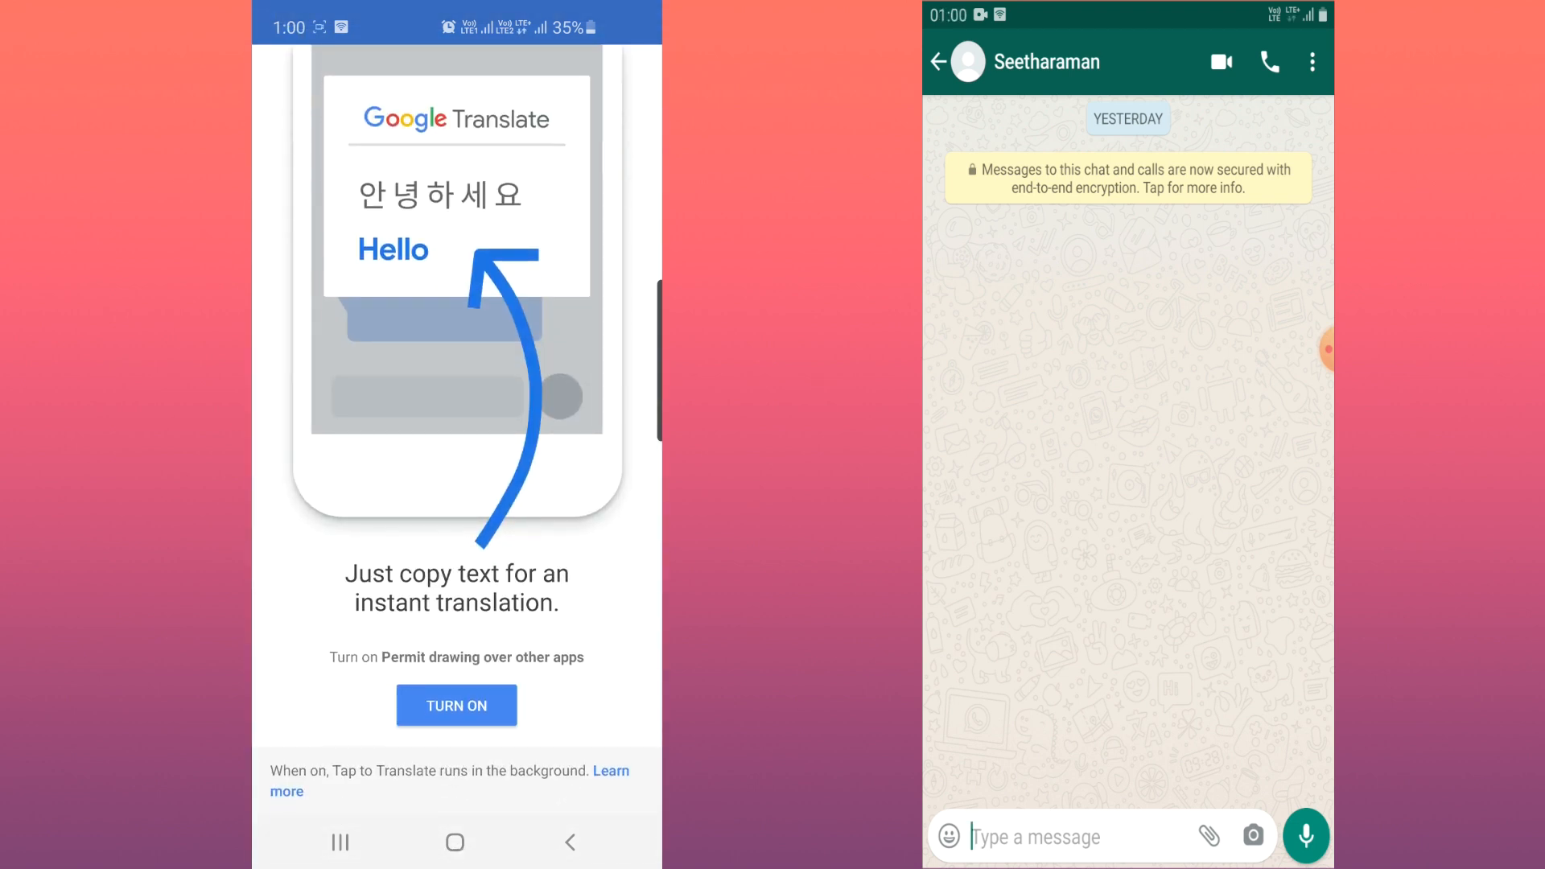
{"action": "left_click", "coordinate": [456, 705]}
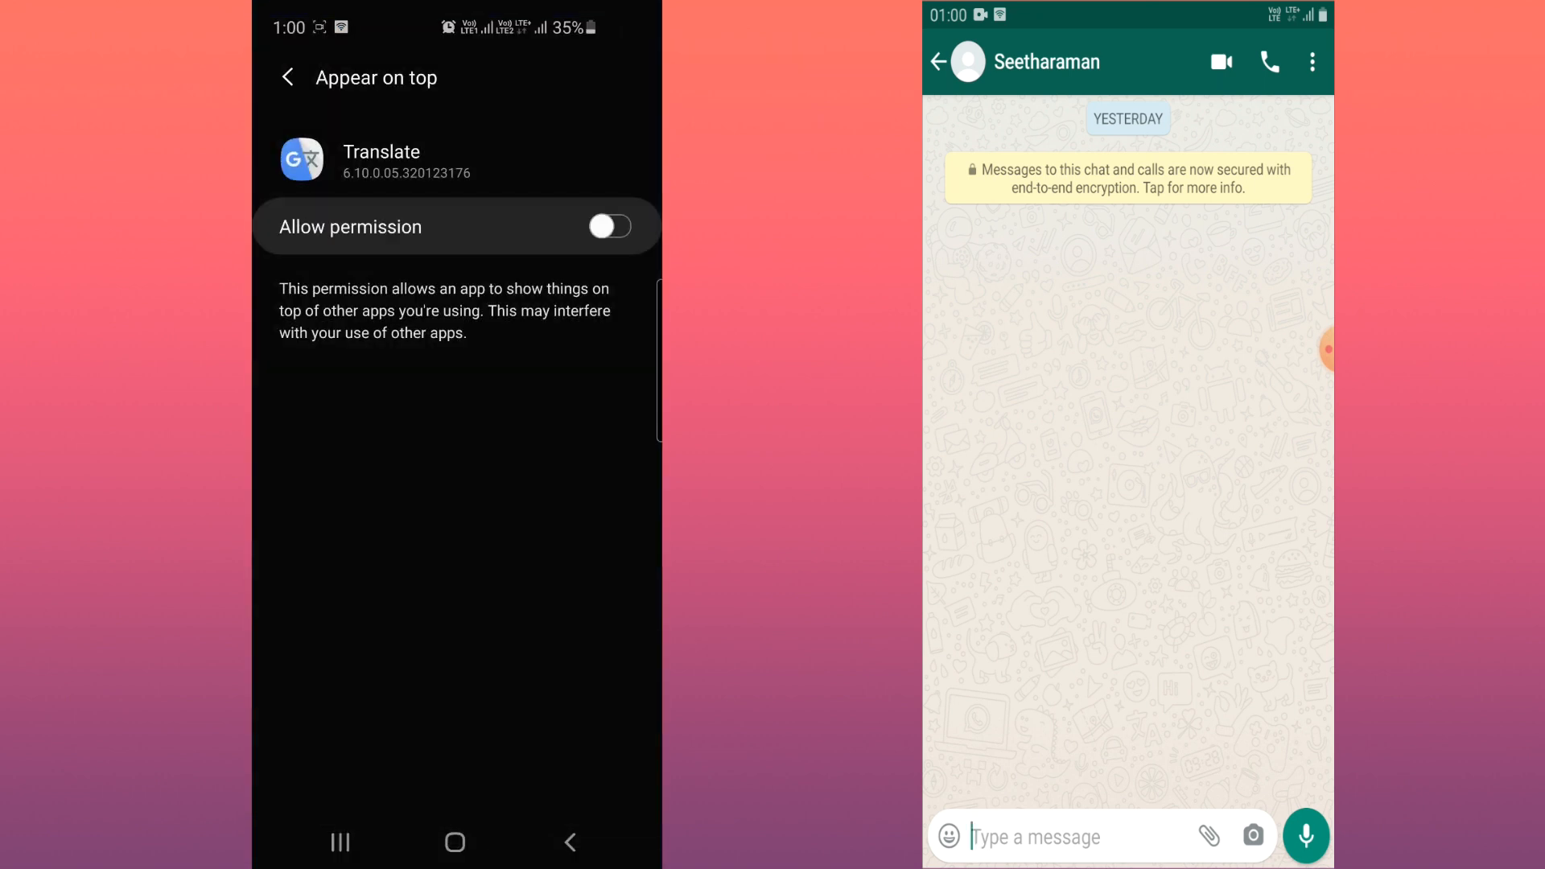
{"action": "left_click", "coordinate": [608, 227]}
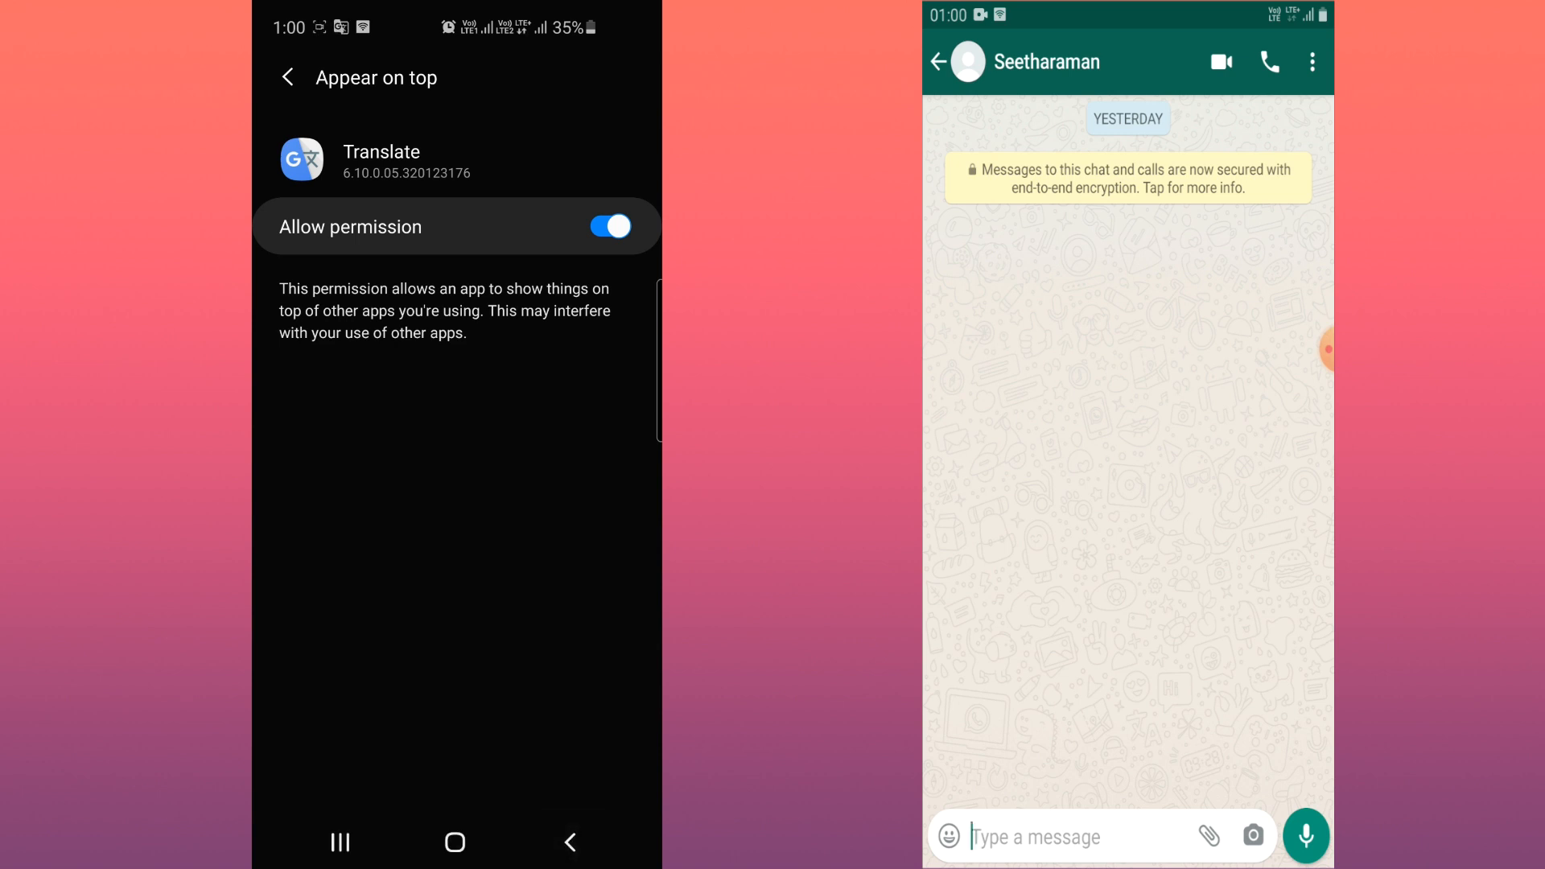
{"action": "left_click", "coordinate": [284, 77]}
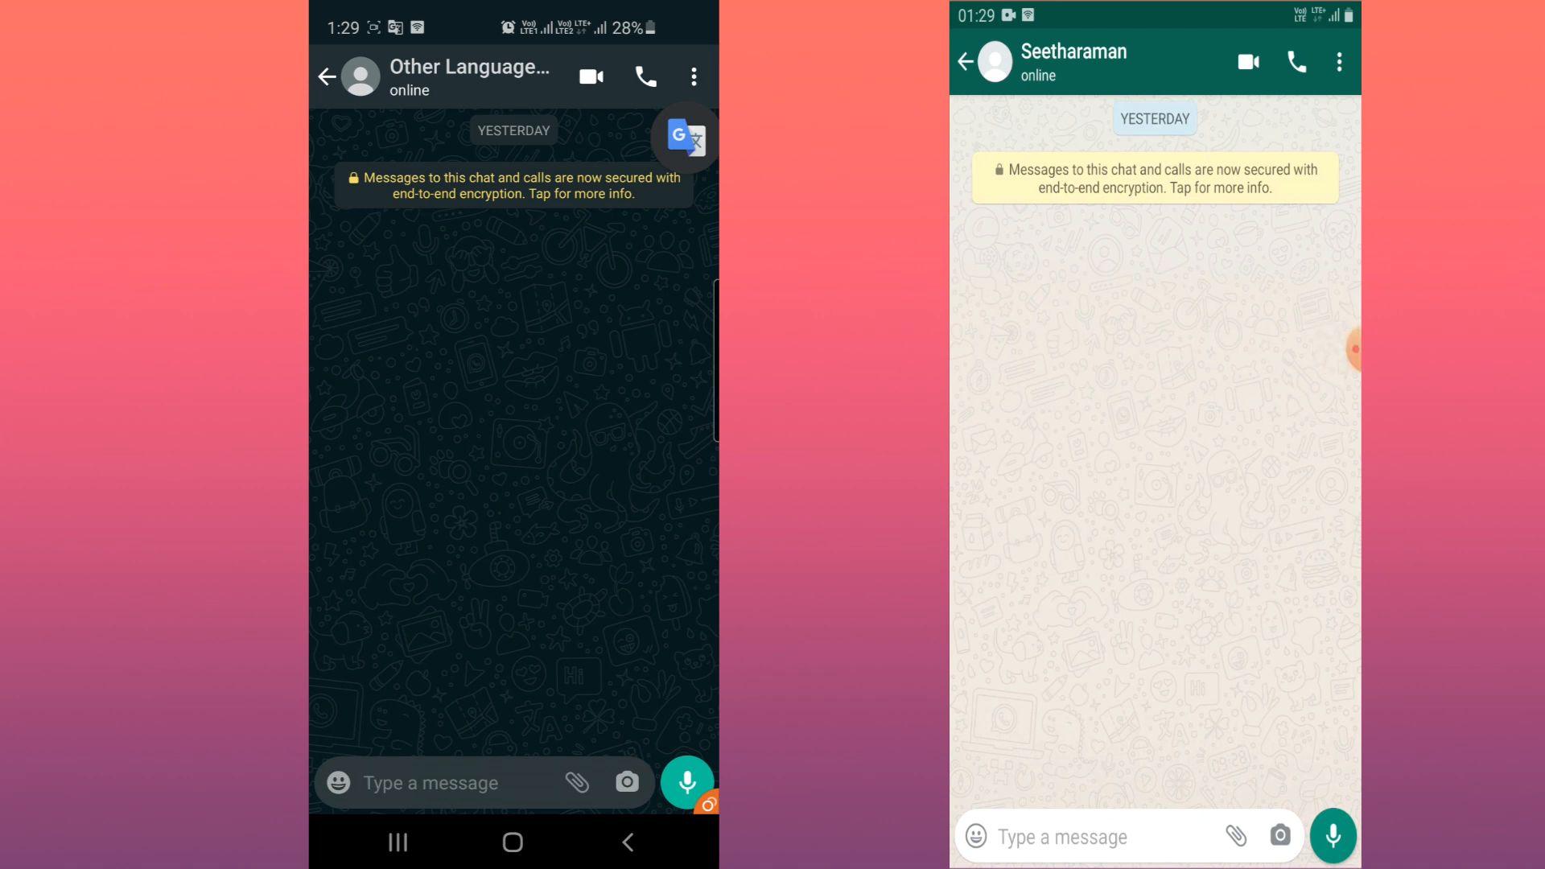
Send 'Eppati irukkira?' to the contact and select the sent message.
{"action": "left_click", "coordinate": [1084, 837]}
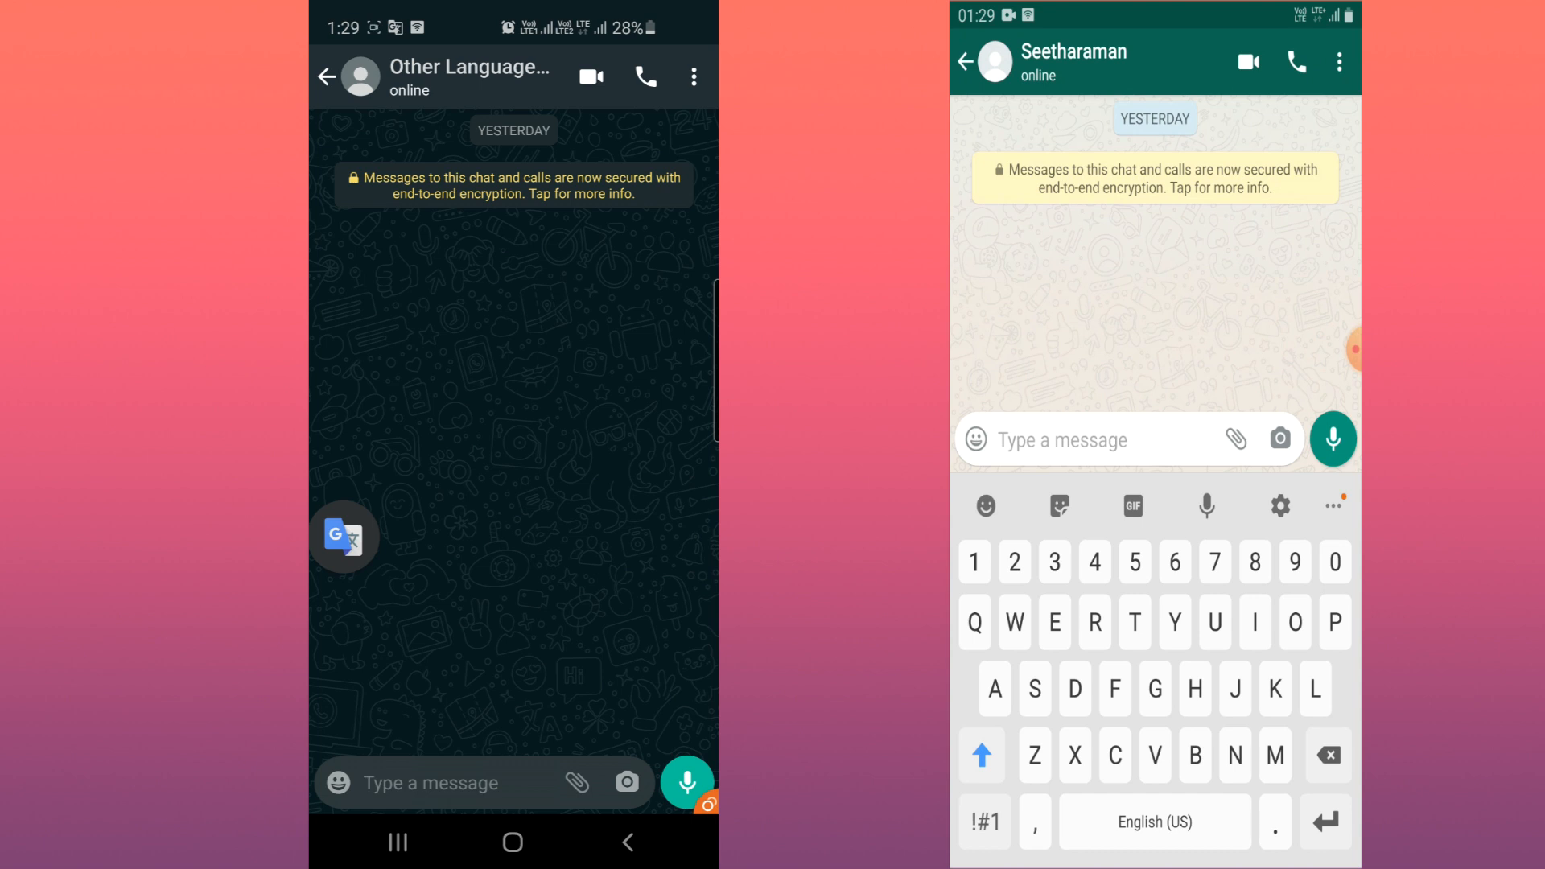
{"action": "type", "text": "E"}
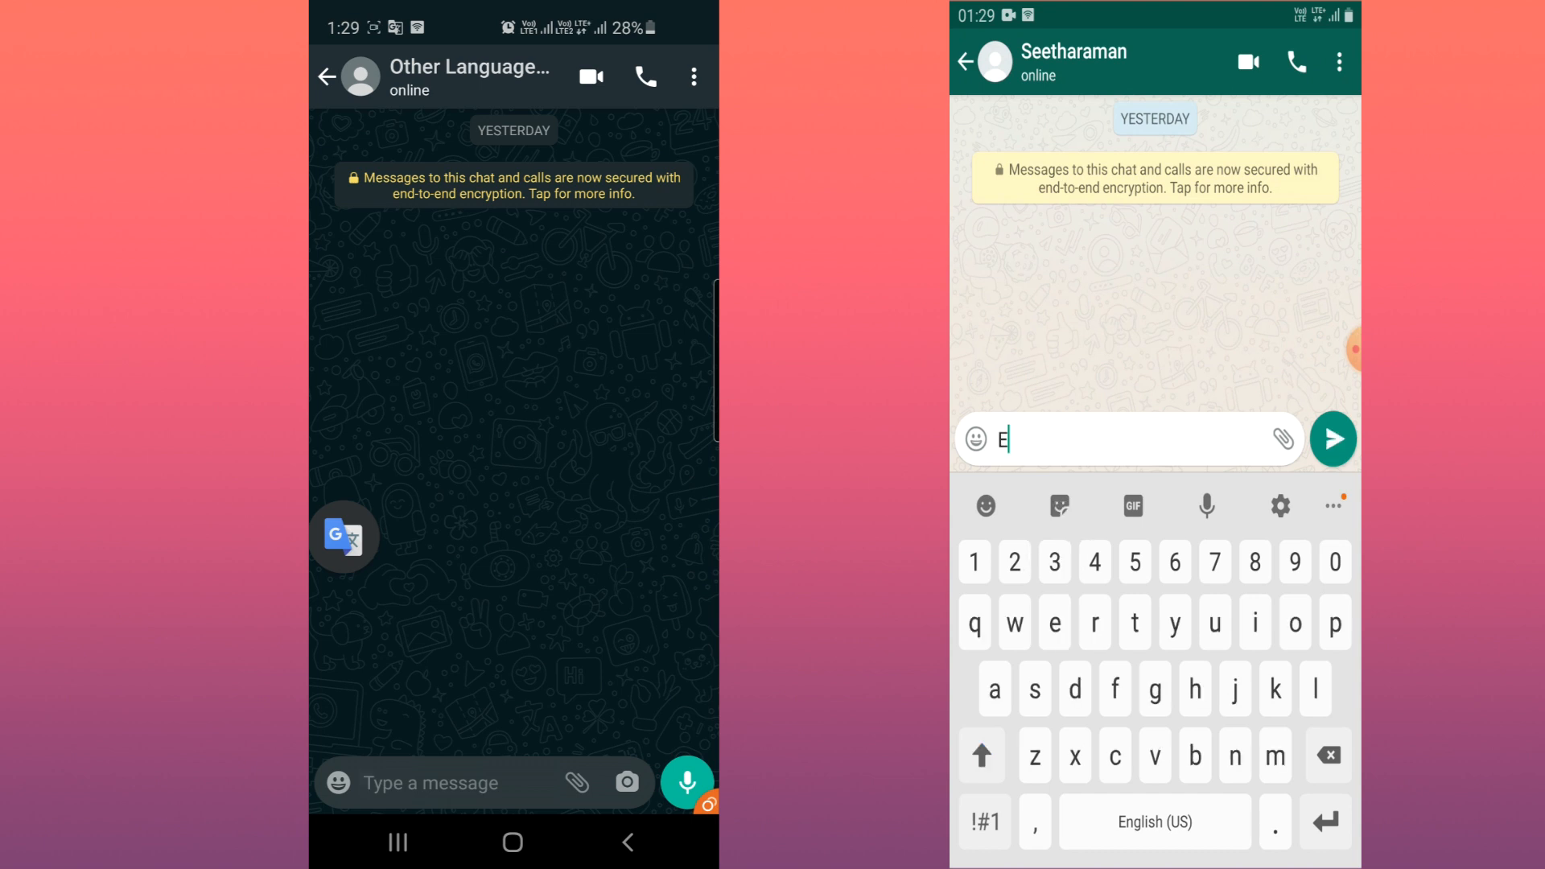
{"action": "type", "text": "ppat"}
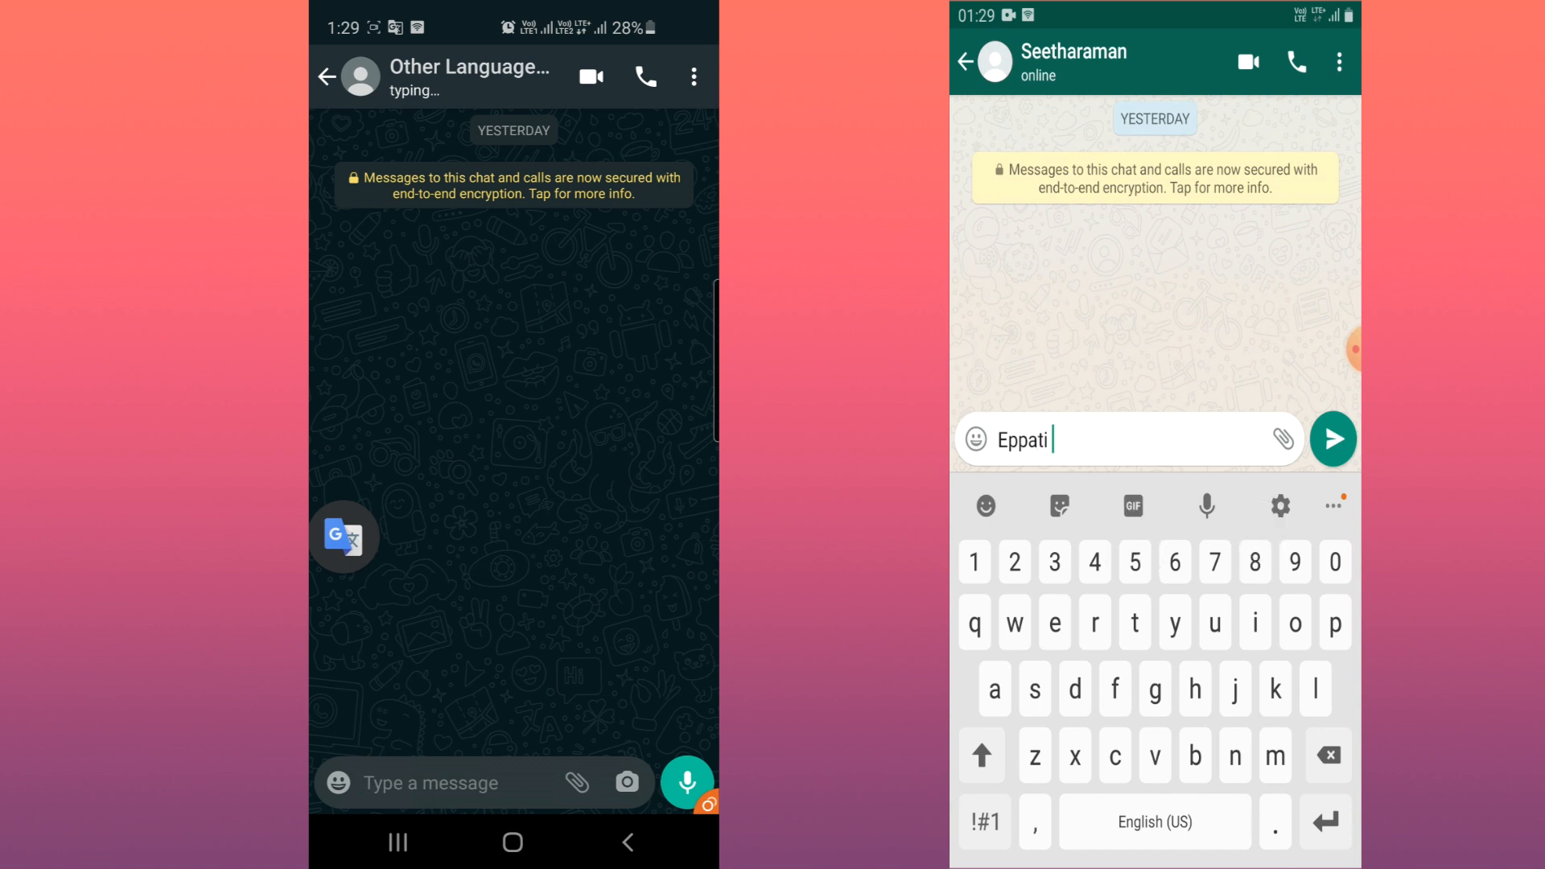
{"action": "type", "text": "irukkira?"}
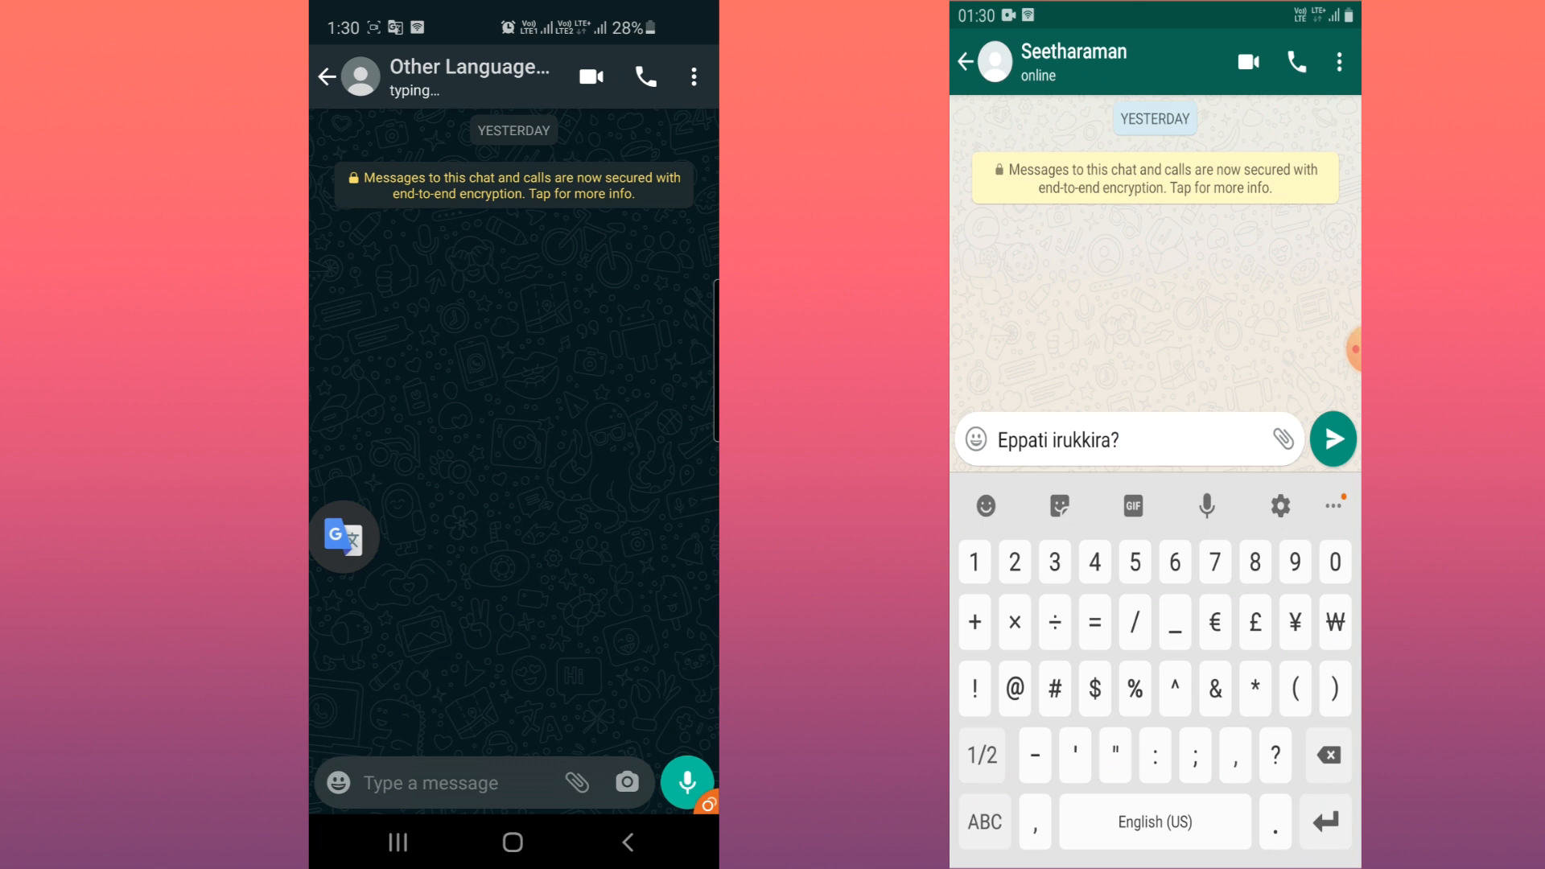
{"action": "left_click", "coordinate": [1331, 439]}
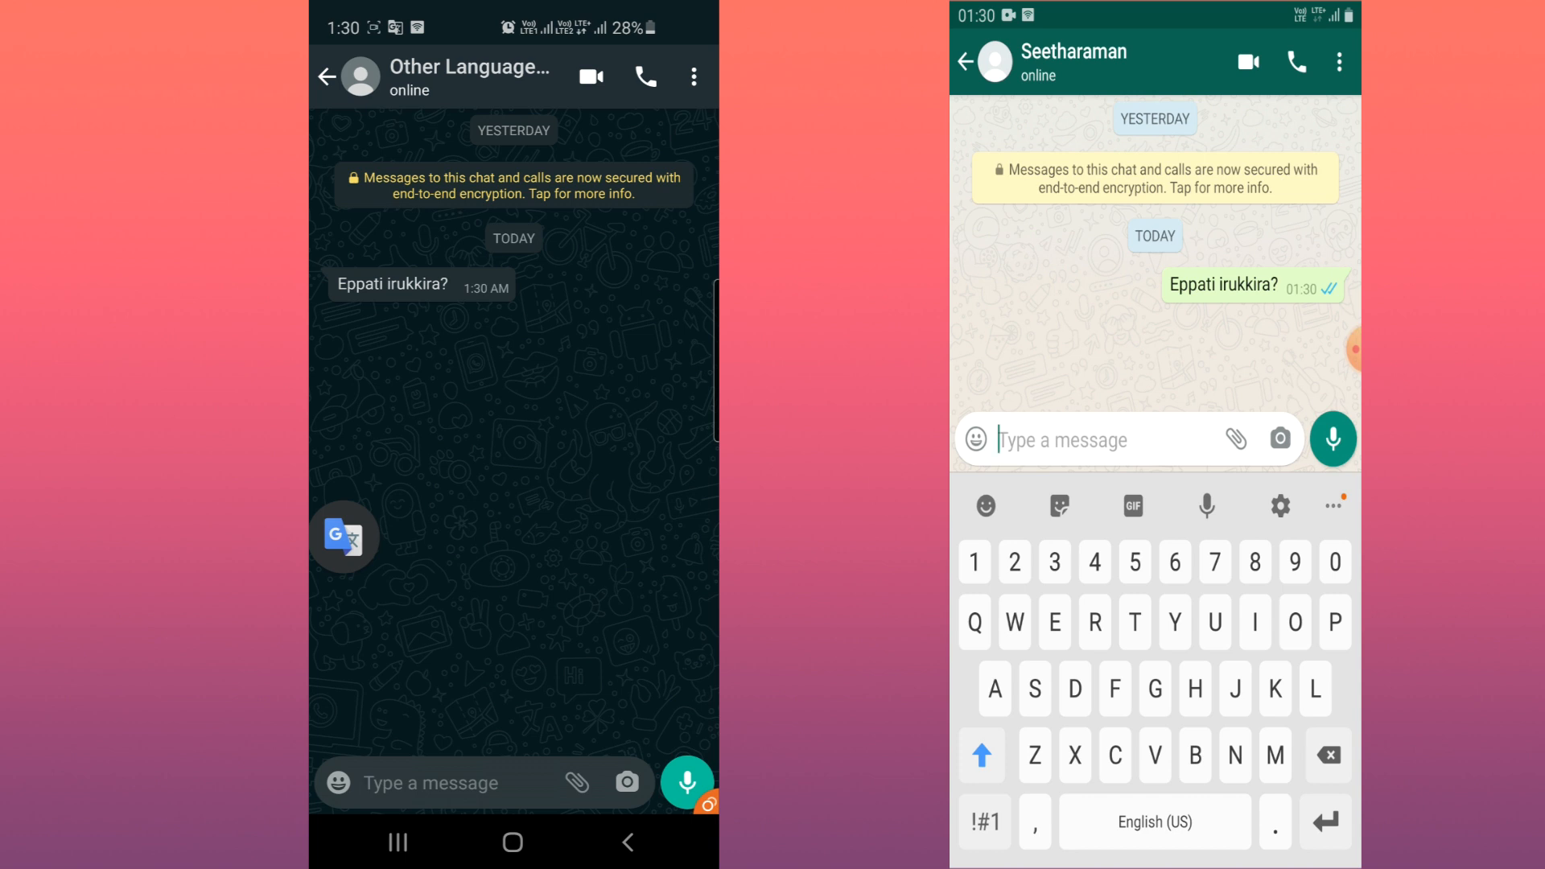
{"action": "left_click_drag", "start_coordinate": [343, 536], "coordinate": [548, 426]}
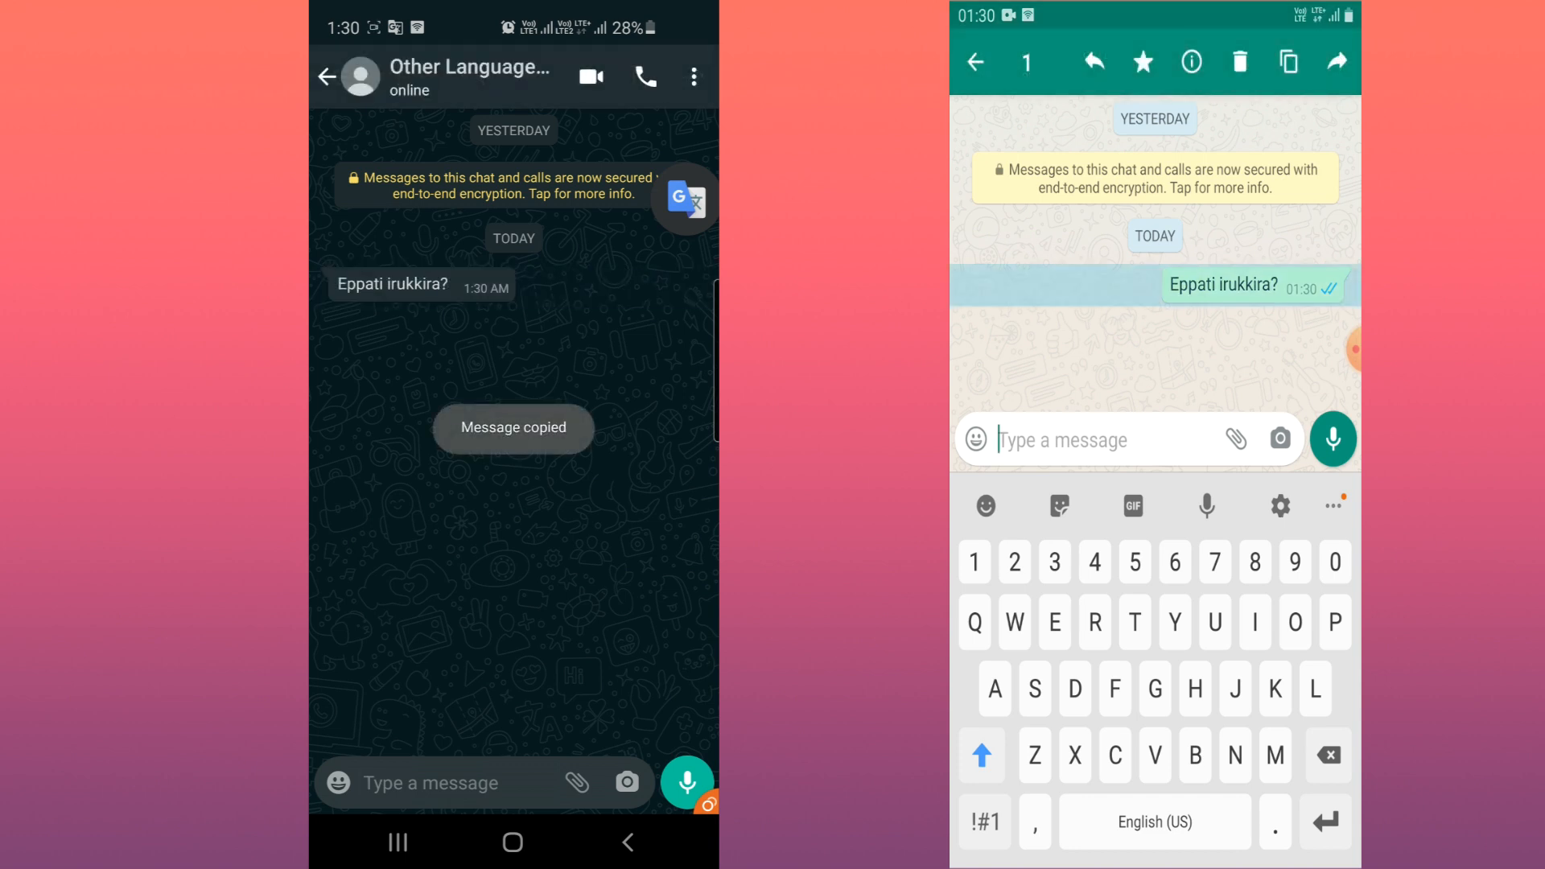
View the message's translation, then translate 'I am fine' into Tamil and copy it.
{"action": "left_click", "coordinate": [684, 200]}
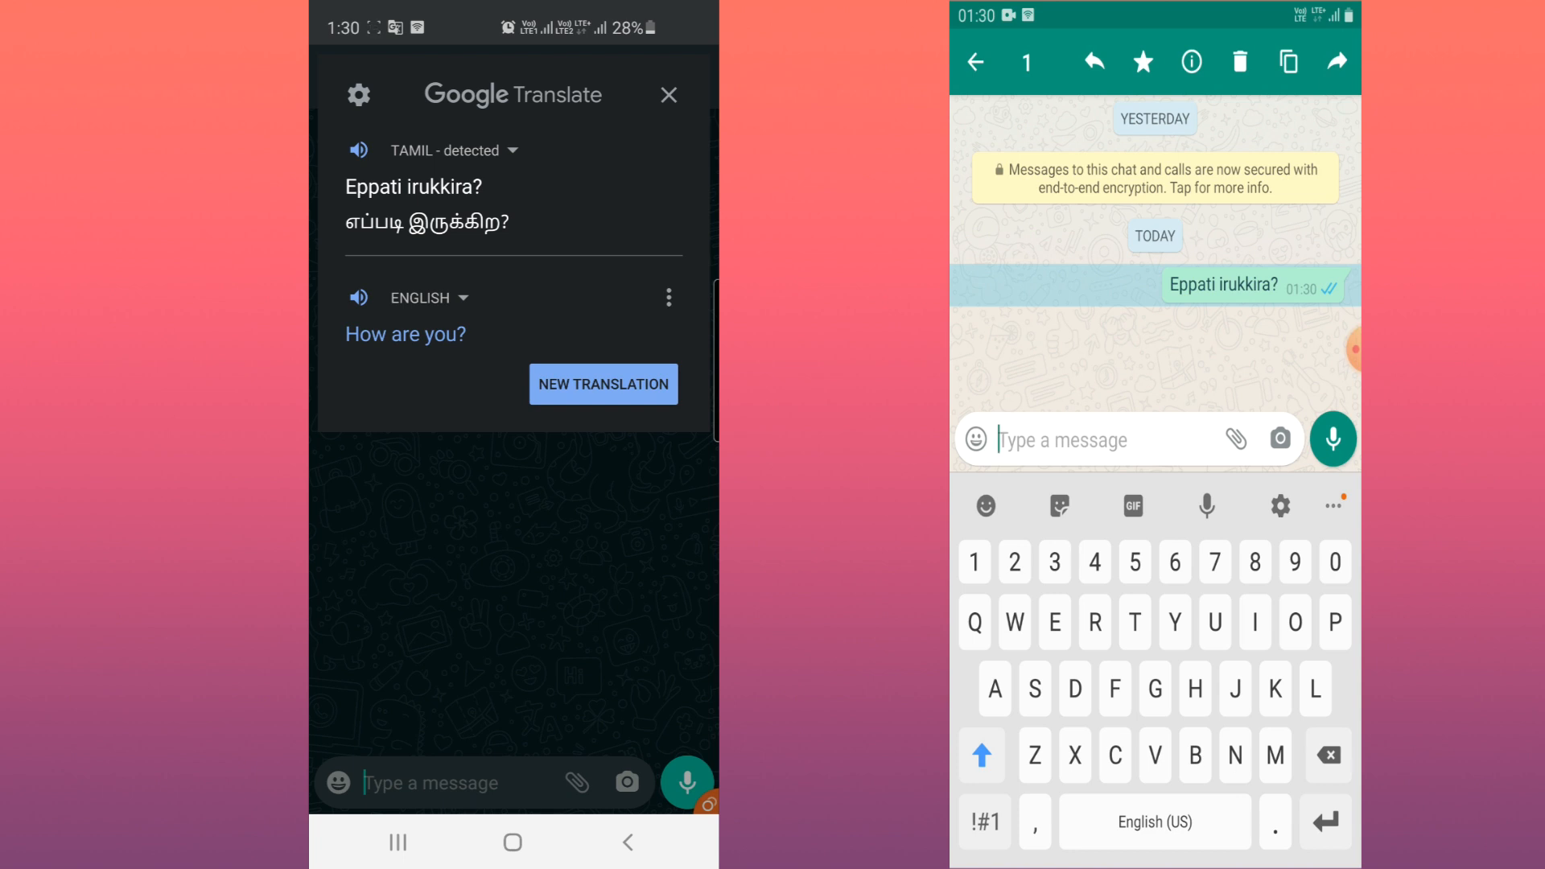
{"action": "left_click", "coordinate": [461, 298]}
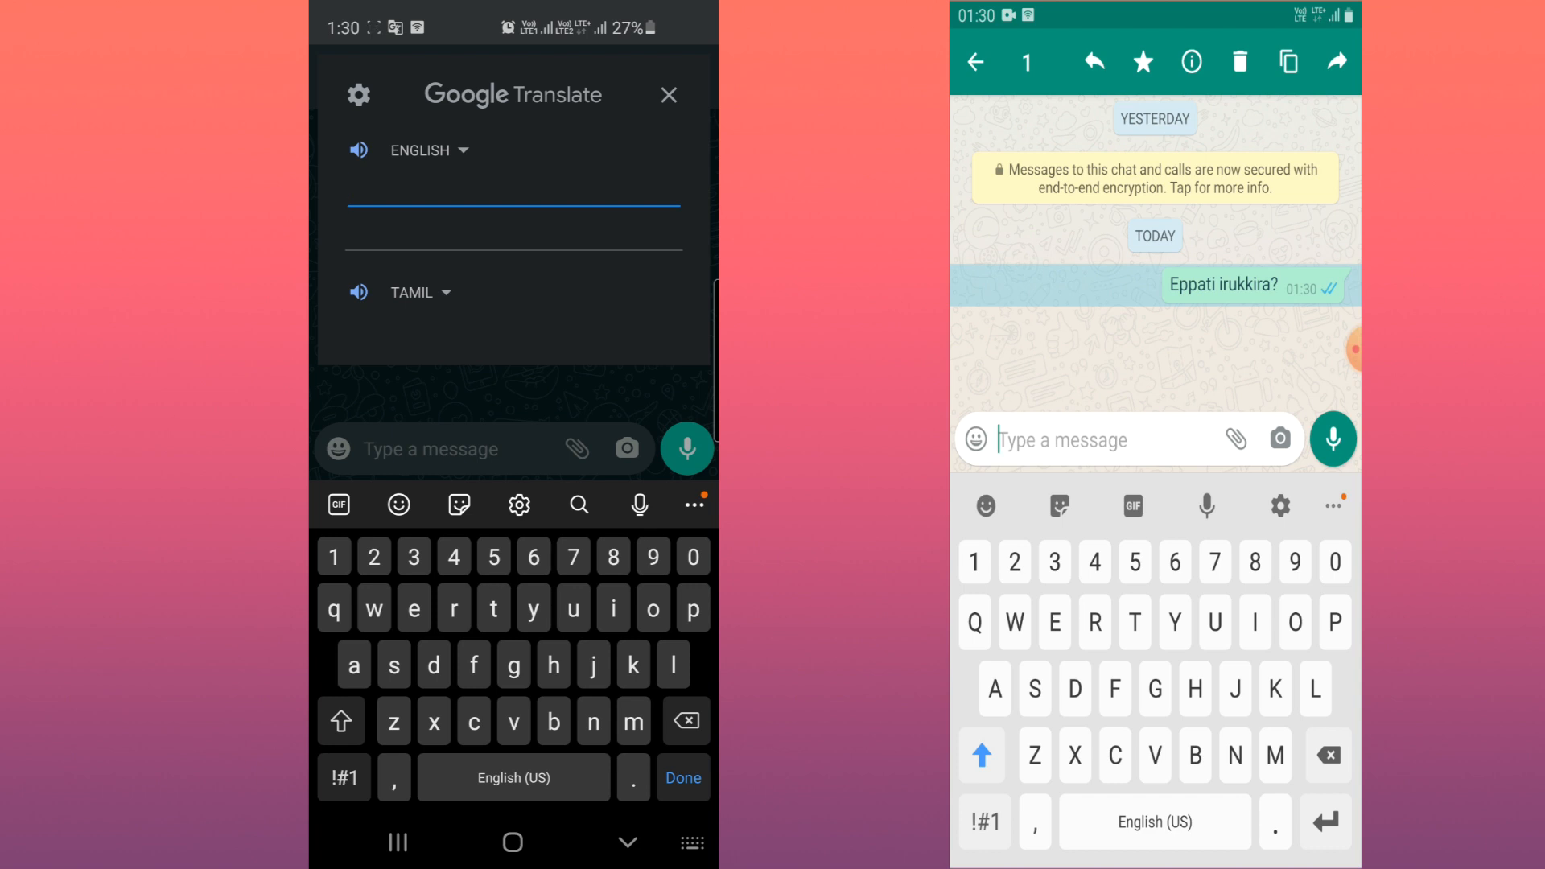
{"action": "type", "text": "iam"}
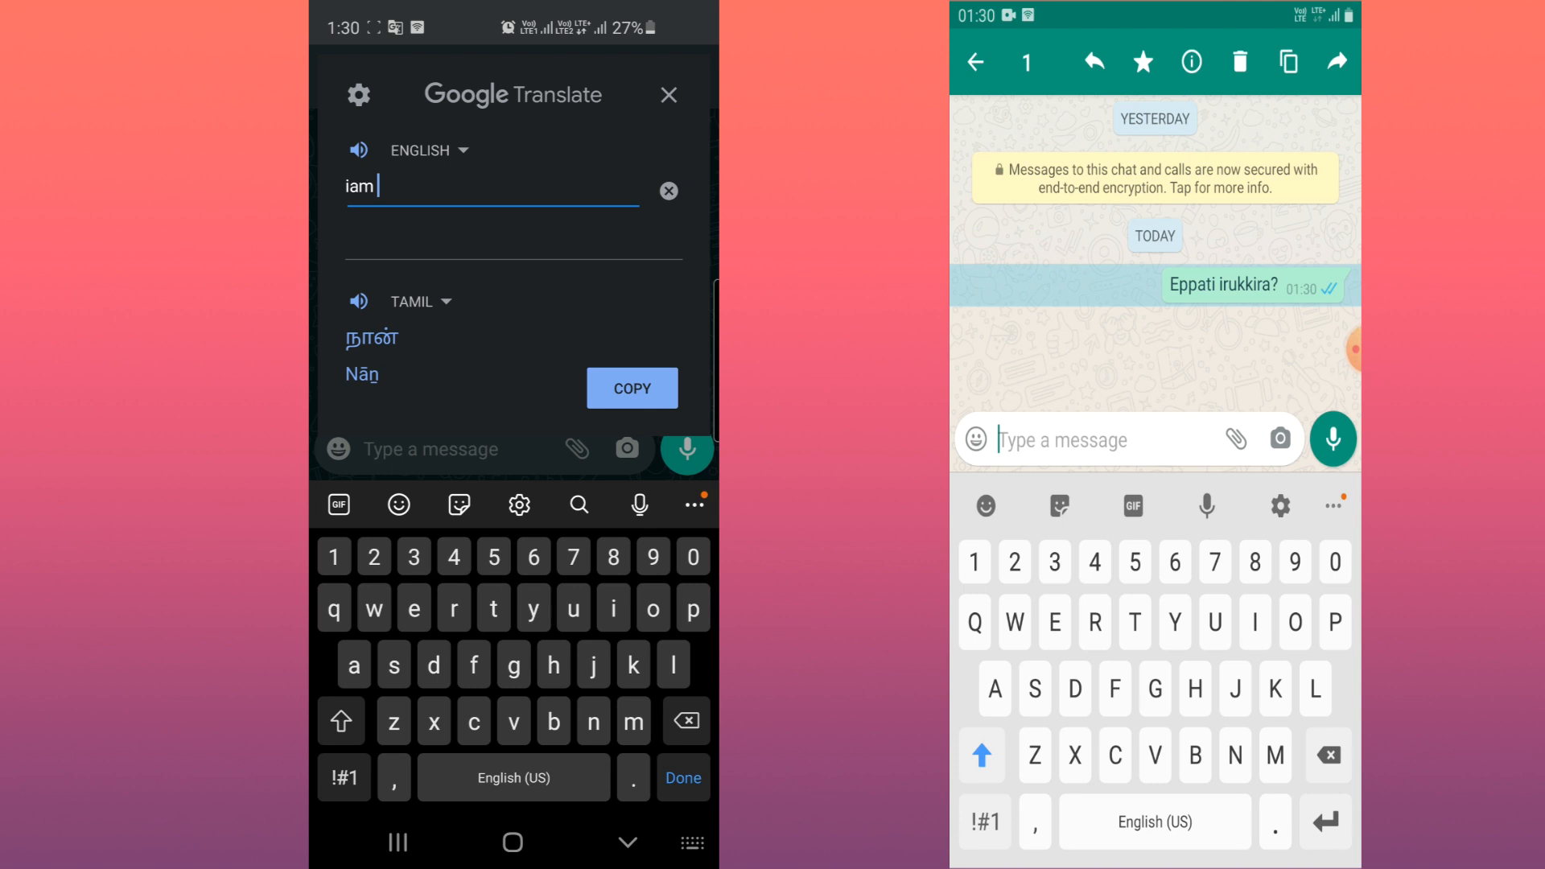
{"action": "left_click", "coordinate": [553, 720]}
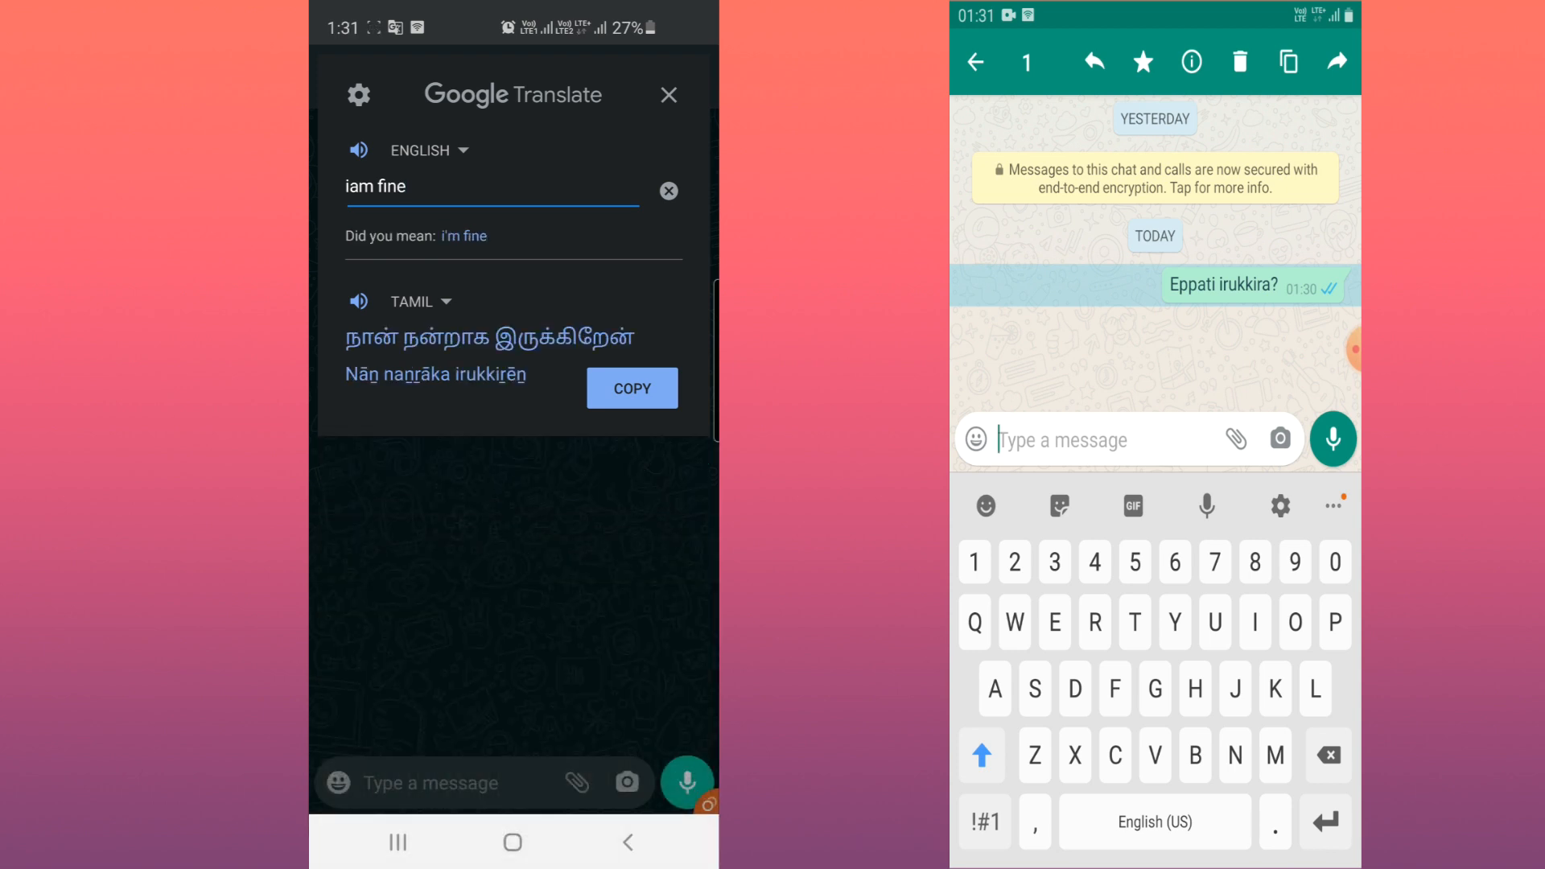
{"action": "left_click", "coordinate": [632, 387]}
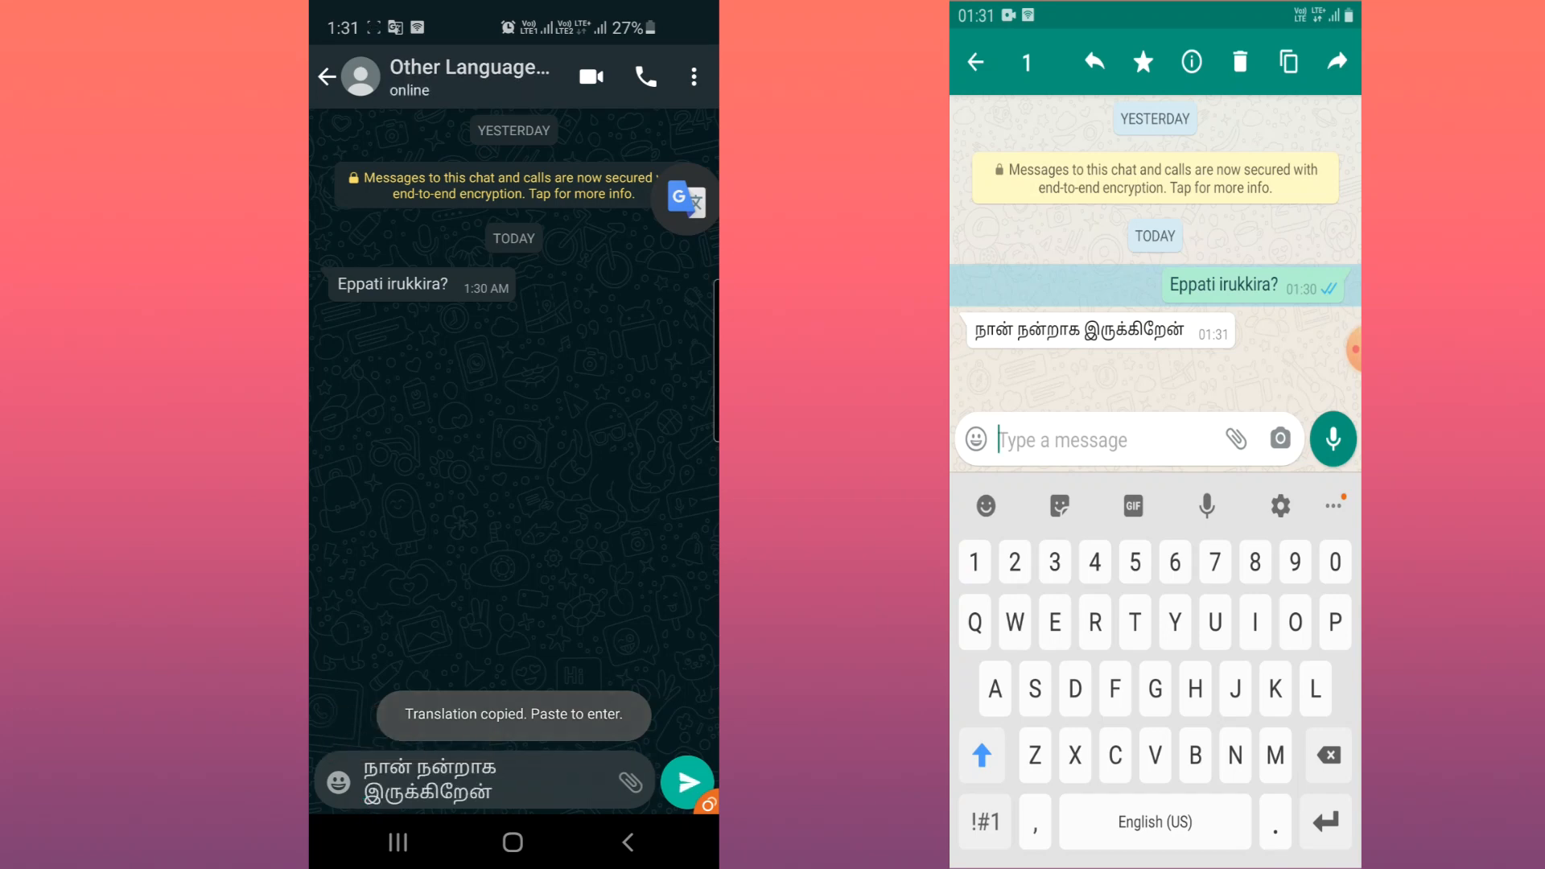
Send the pasted Tamil reply, then answer from the other phone with 'Enga irukkira?'.
{"action": "left_click", "coordinate": [687, 782]}
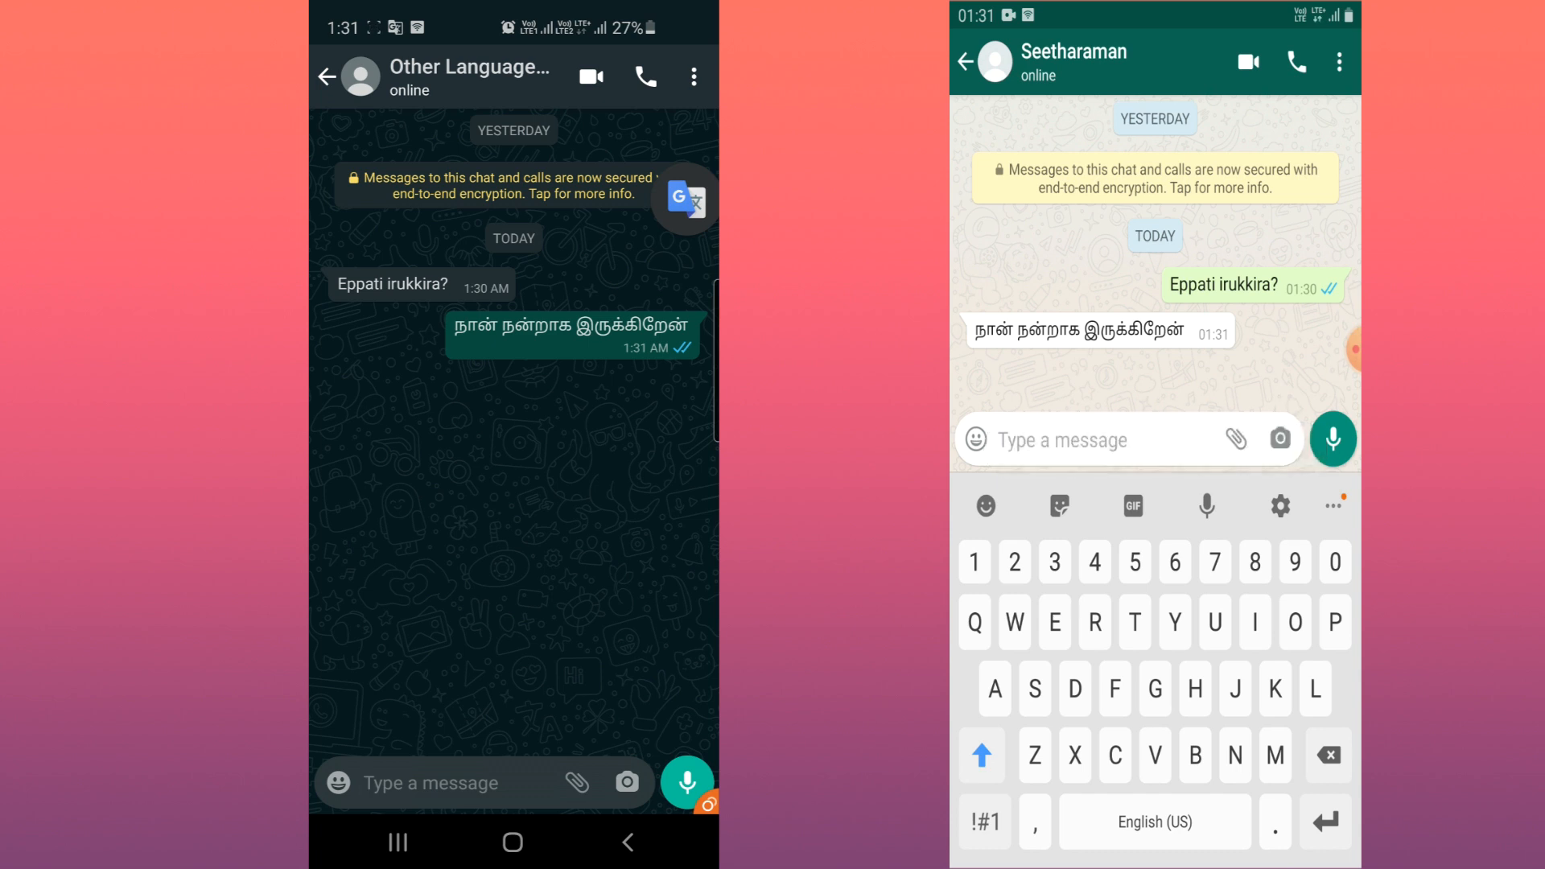
{"action": "type", "text": "En"}
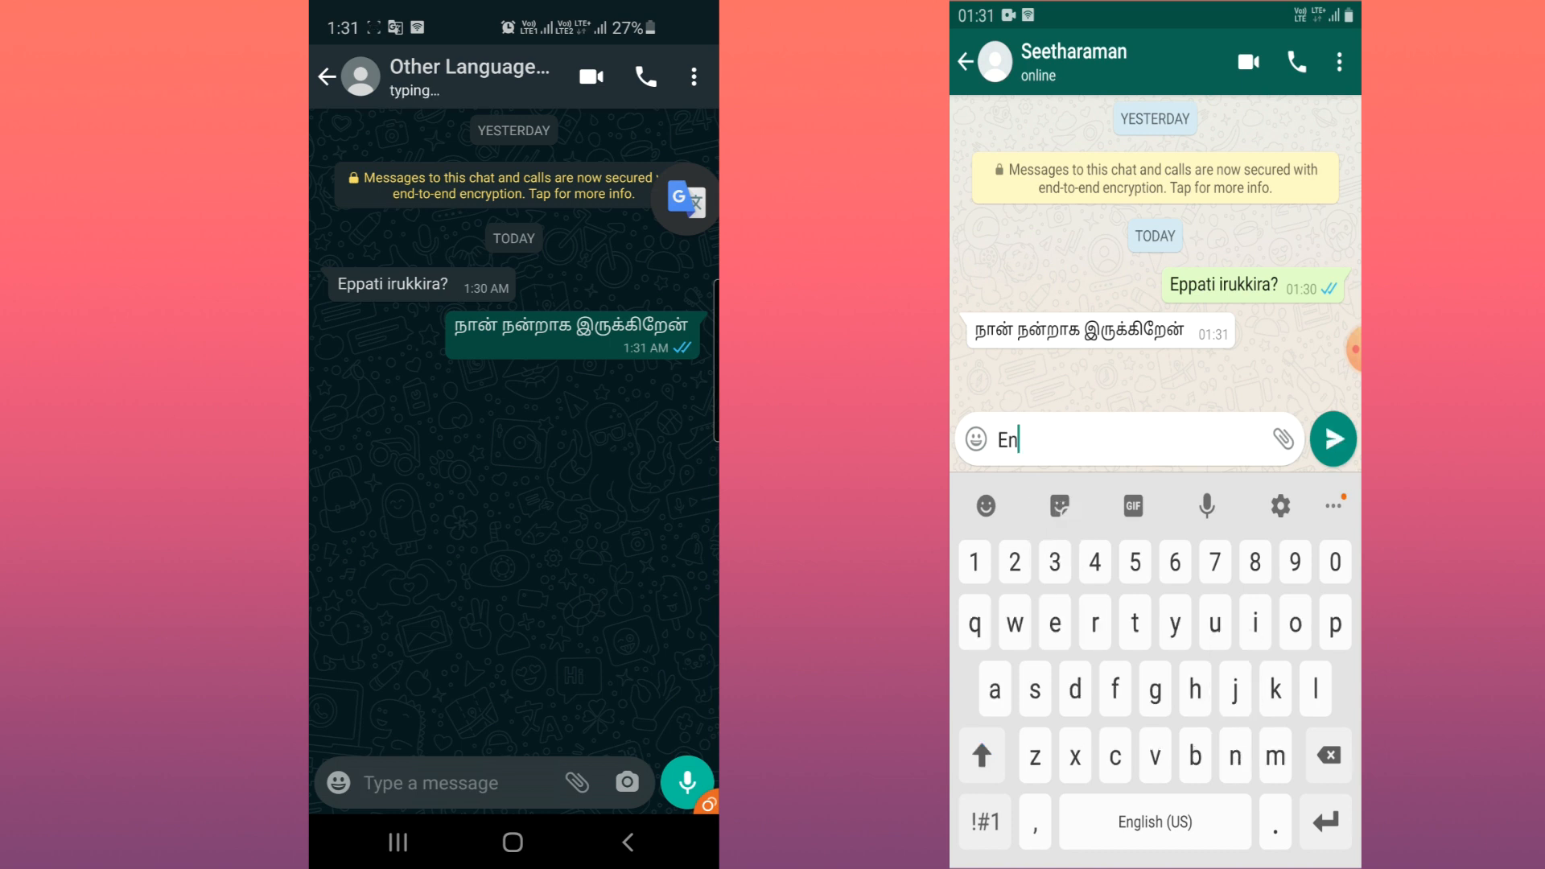
{"action": "type", "text": "ga"}
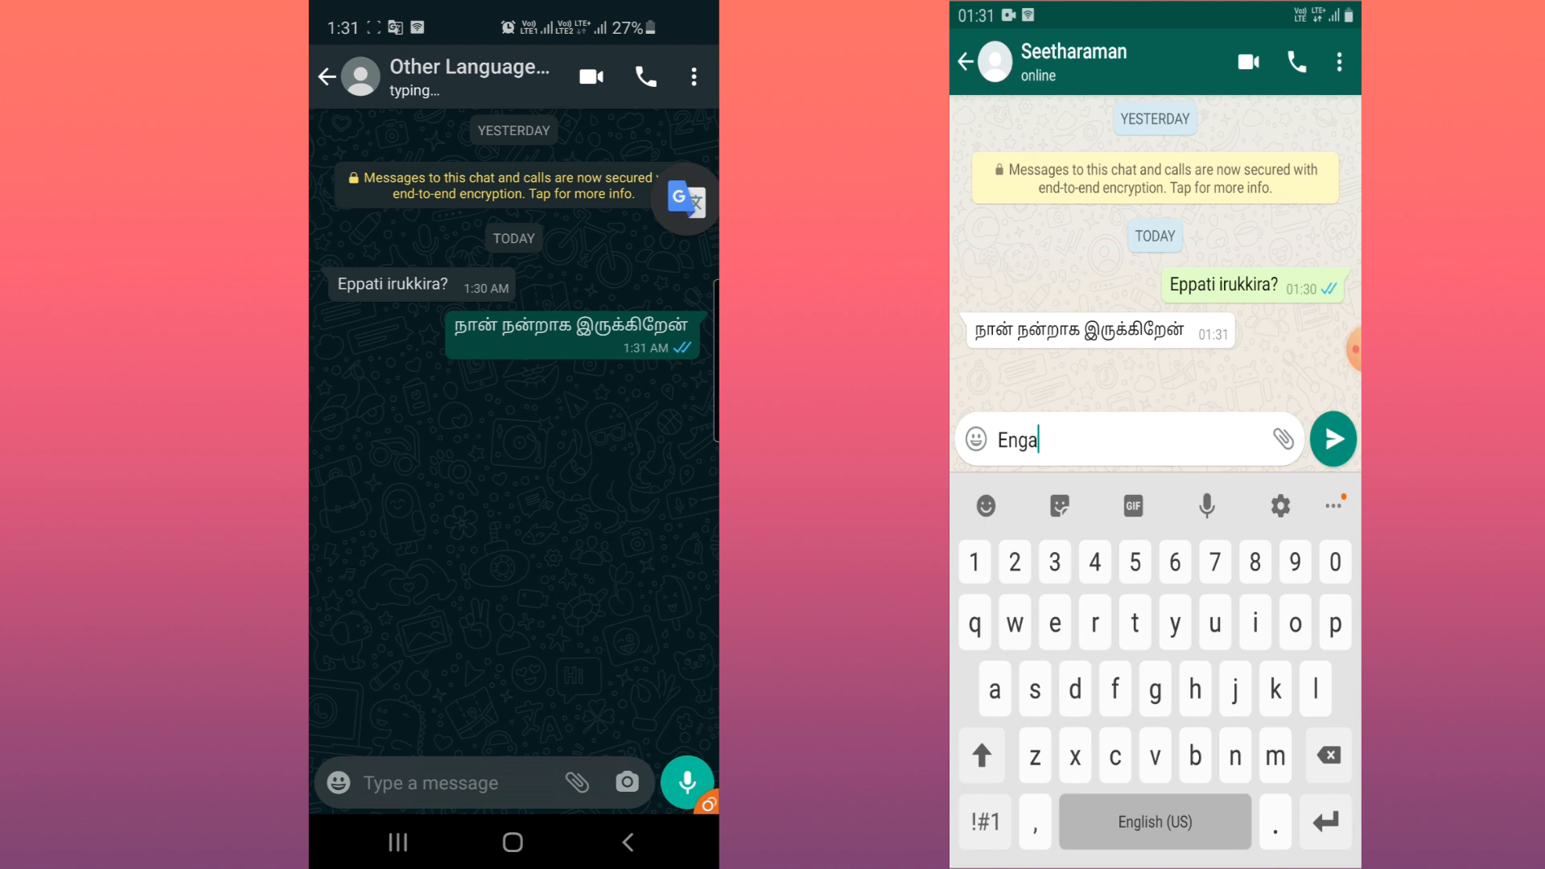
{"action": "type", "text": "irukki"}
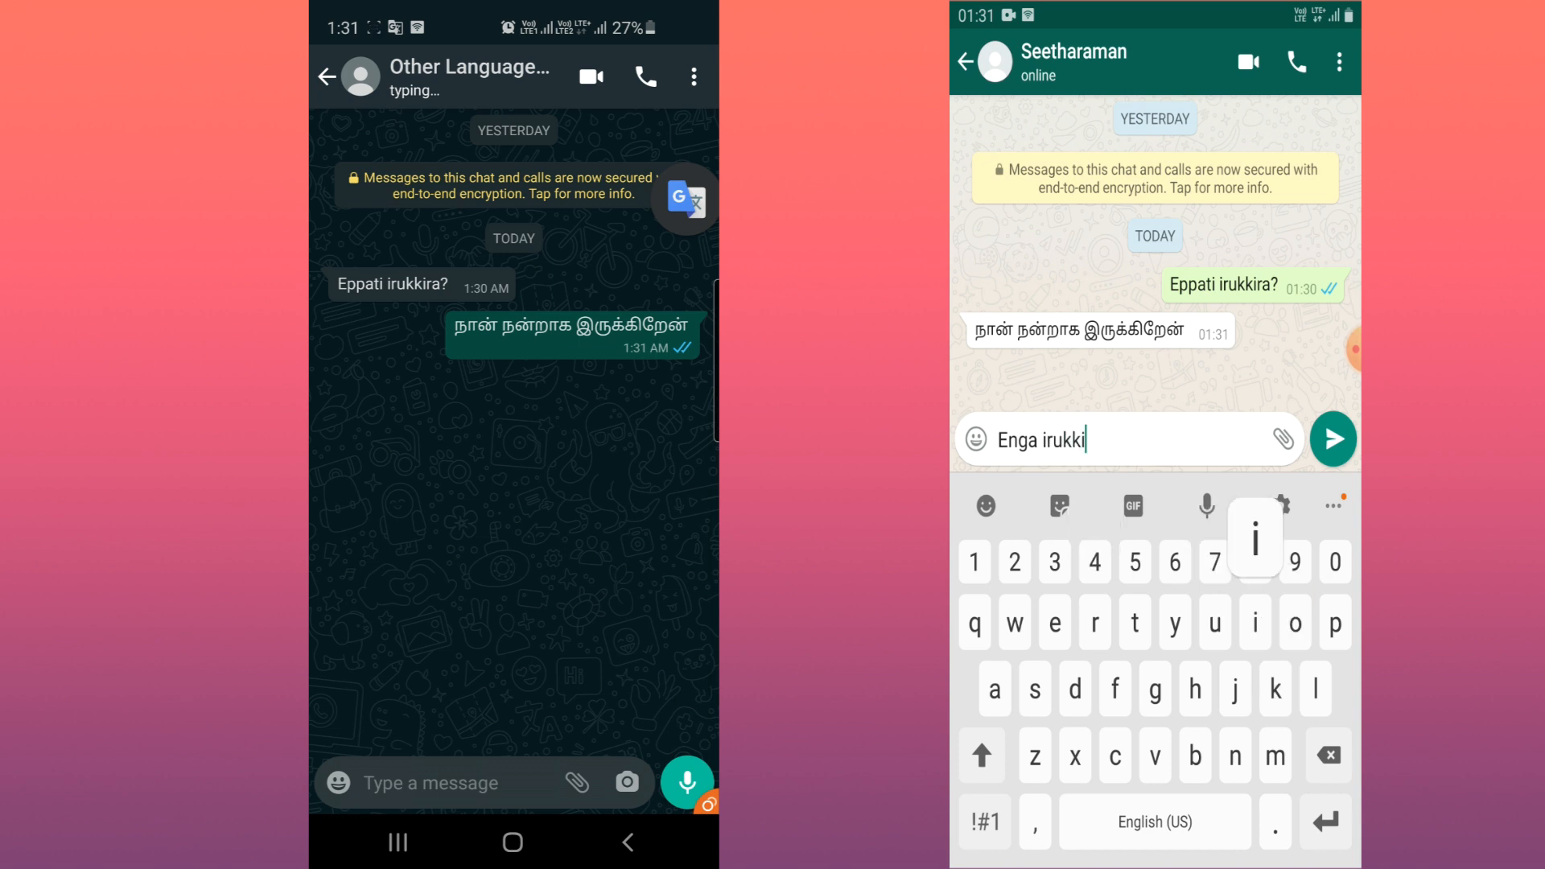
{"action": "type", "text": "ra?"}
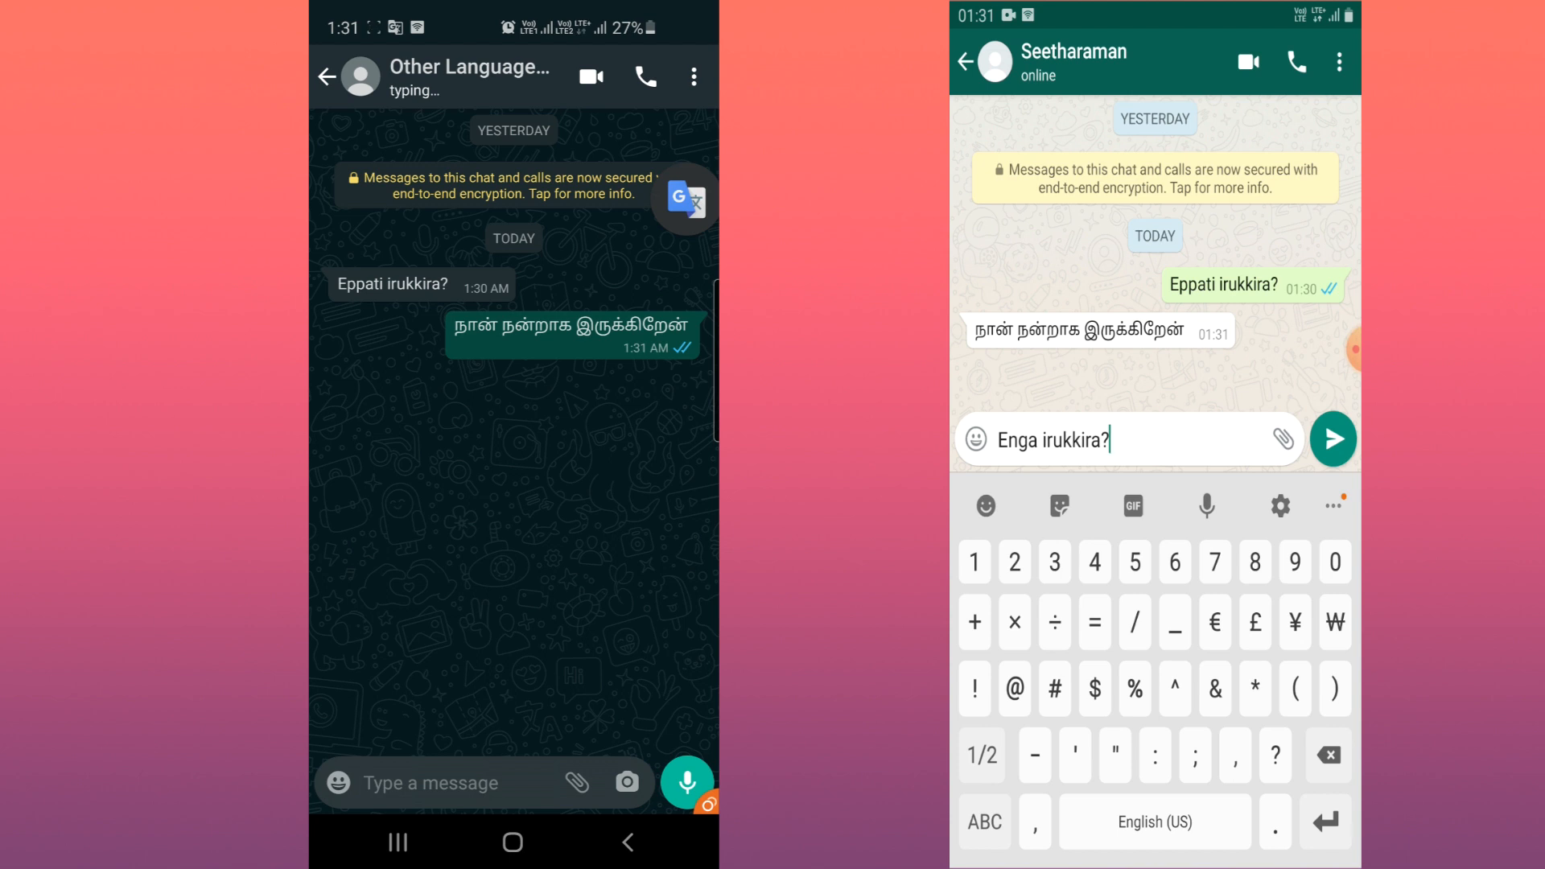
{"action": "left_click", "coordinate": [1333, 439]}
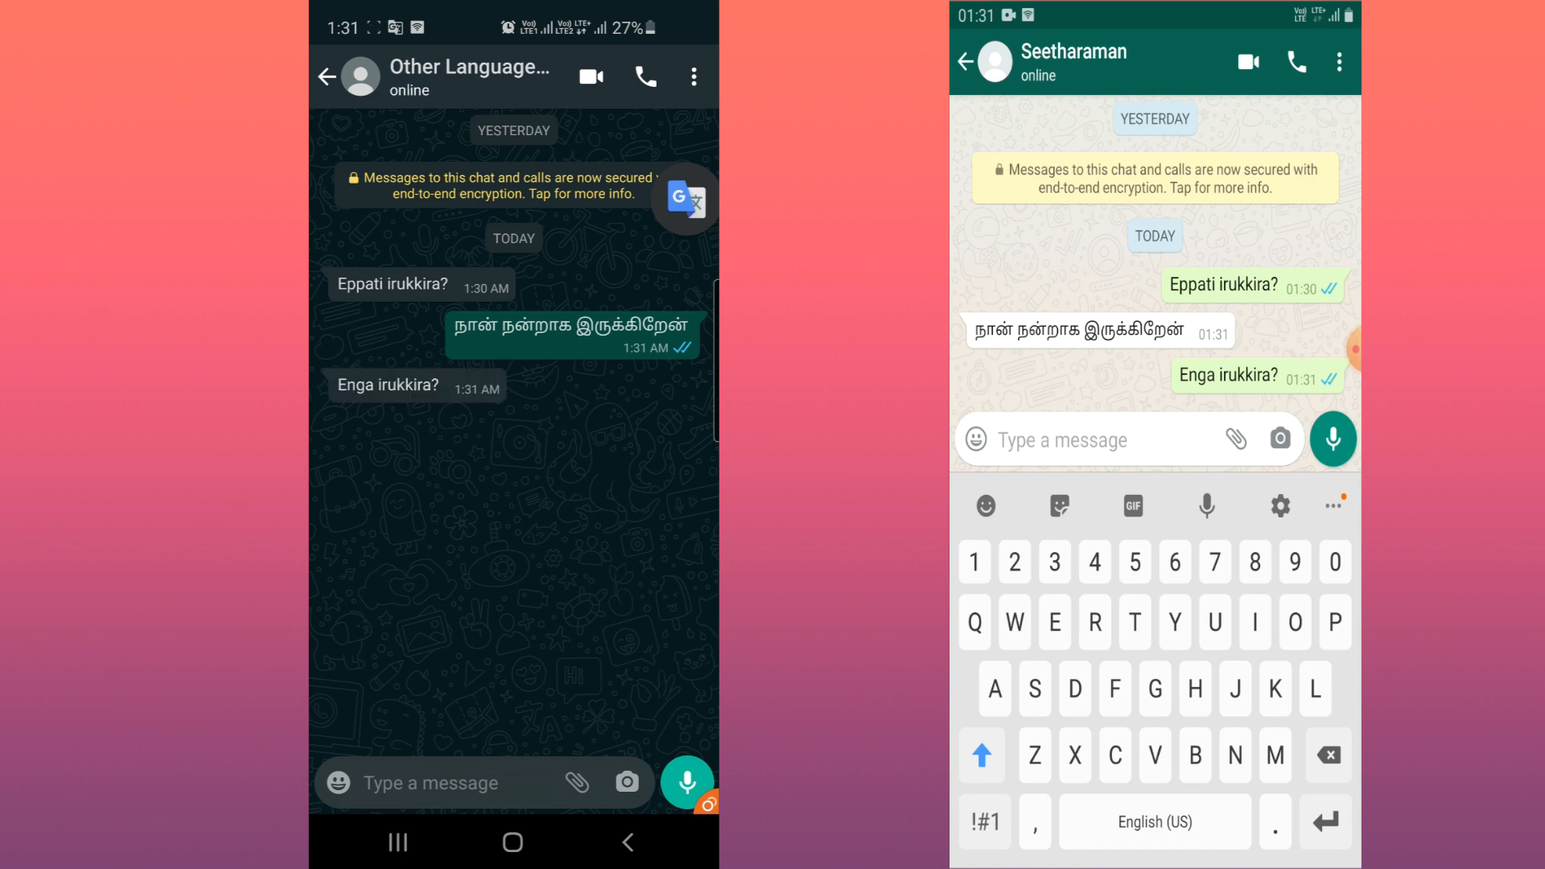
{"action": "left_click", "coordinate": [685, 198]}
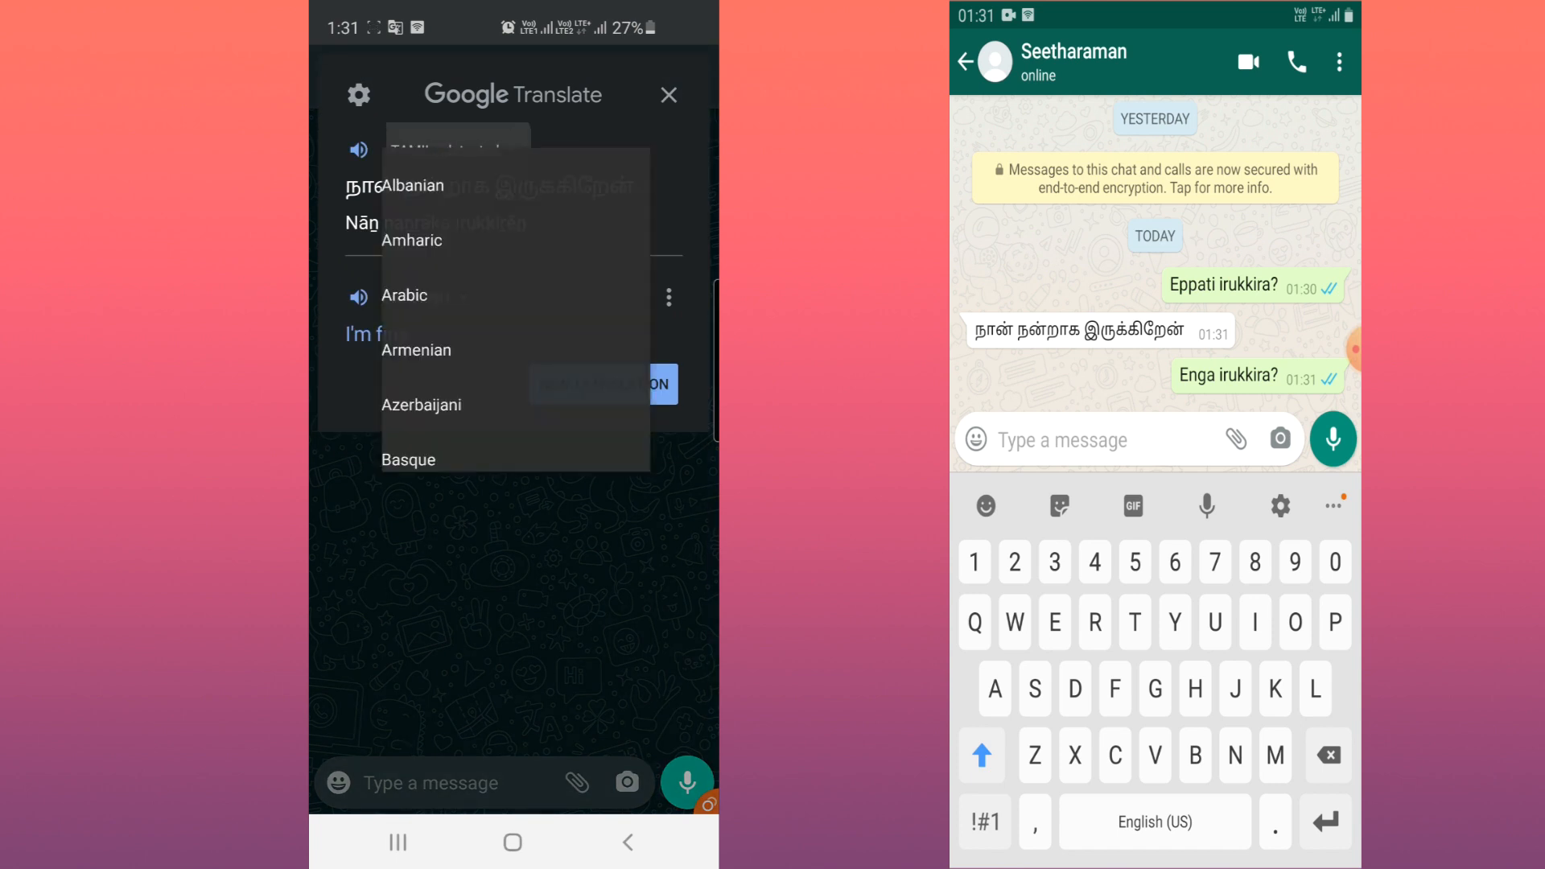
{"action": "scroll", "scroll_direction": "down", "scroll_amount": 3}
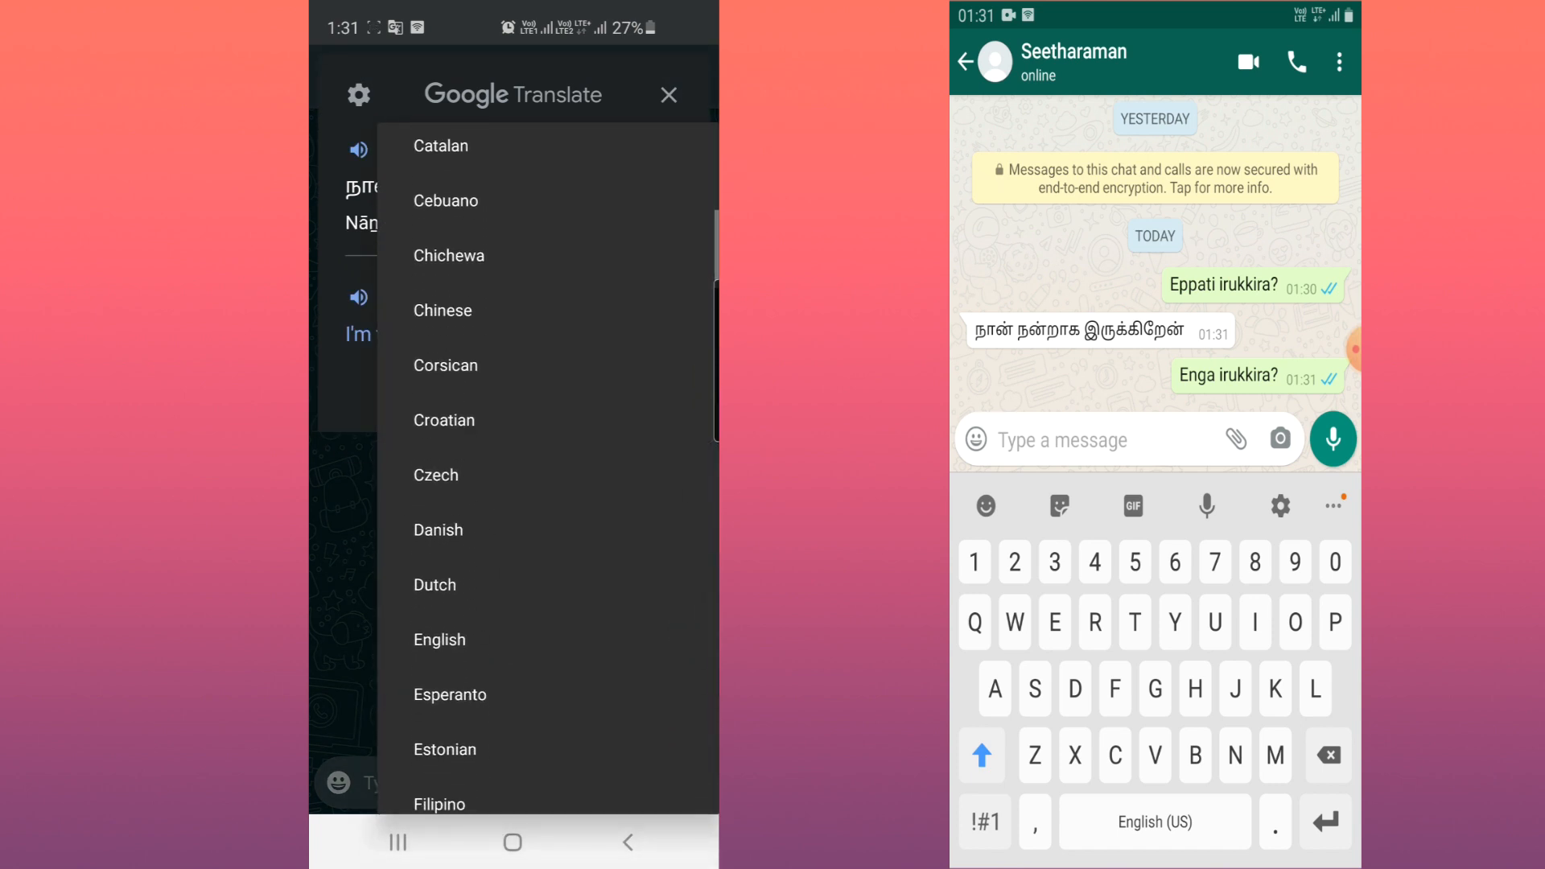
{"action": "scroll", "scroll_direction": "down", "scroll_amount": 3}
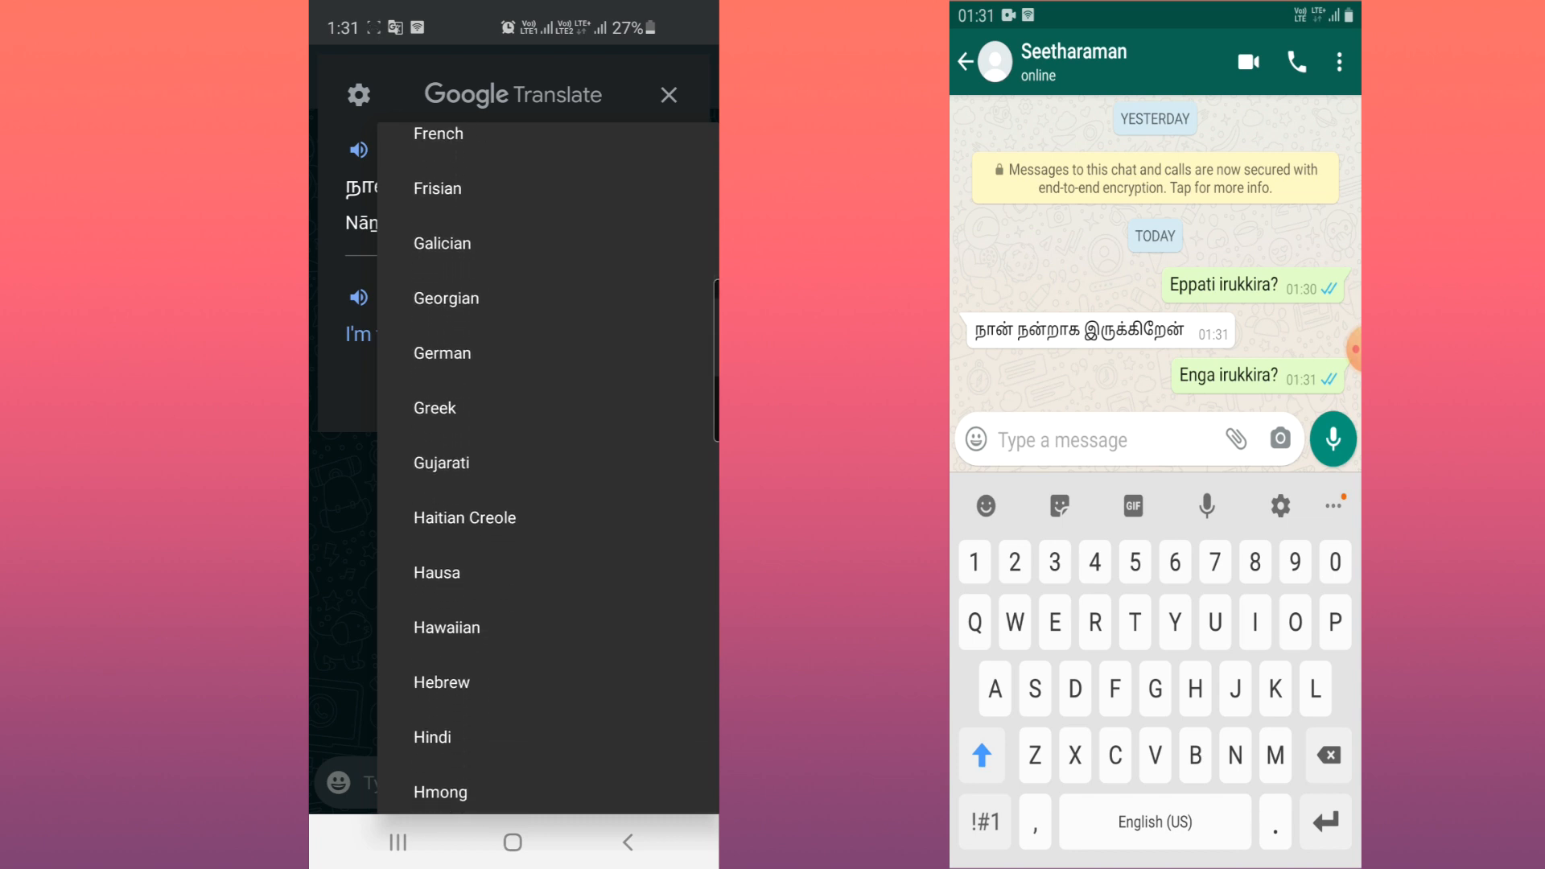
{"action": "scroll", "scroll_direction": "down", "scroll_amount": 3}
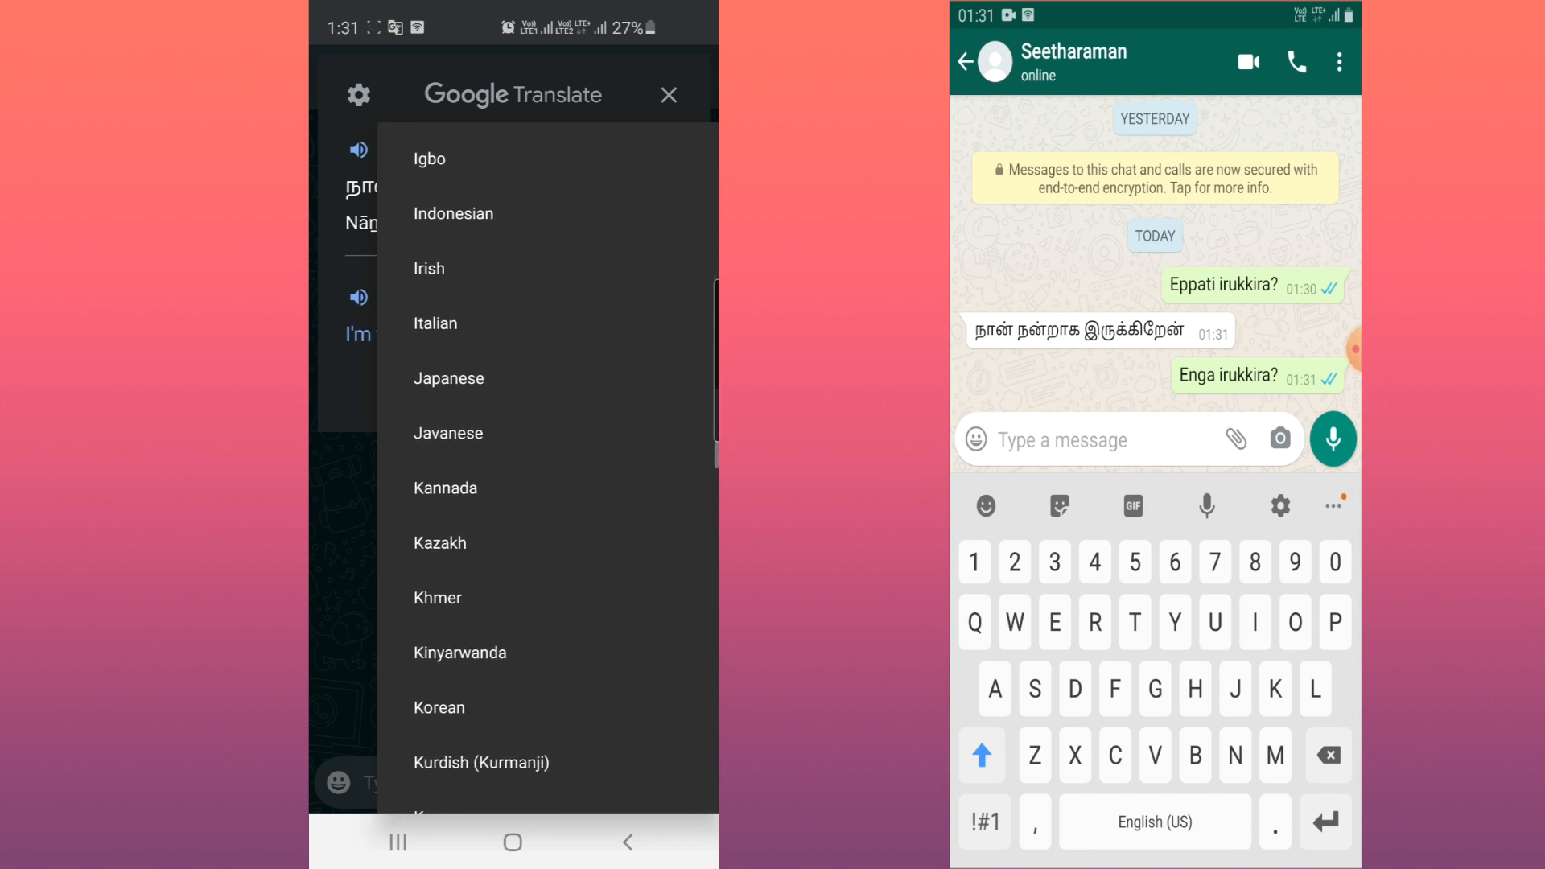
{"action": "scroll", "scroll_direction": "down", "scroll_amount": 3}
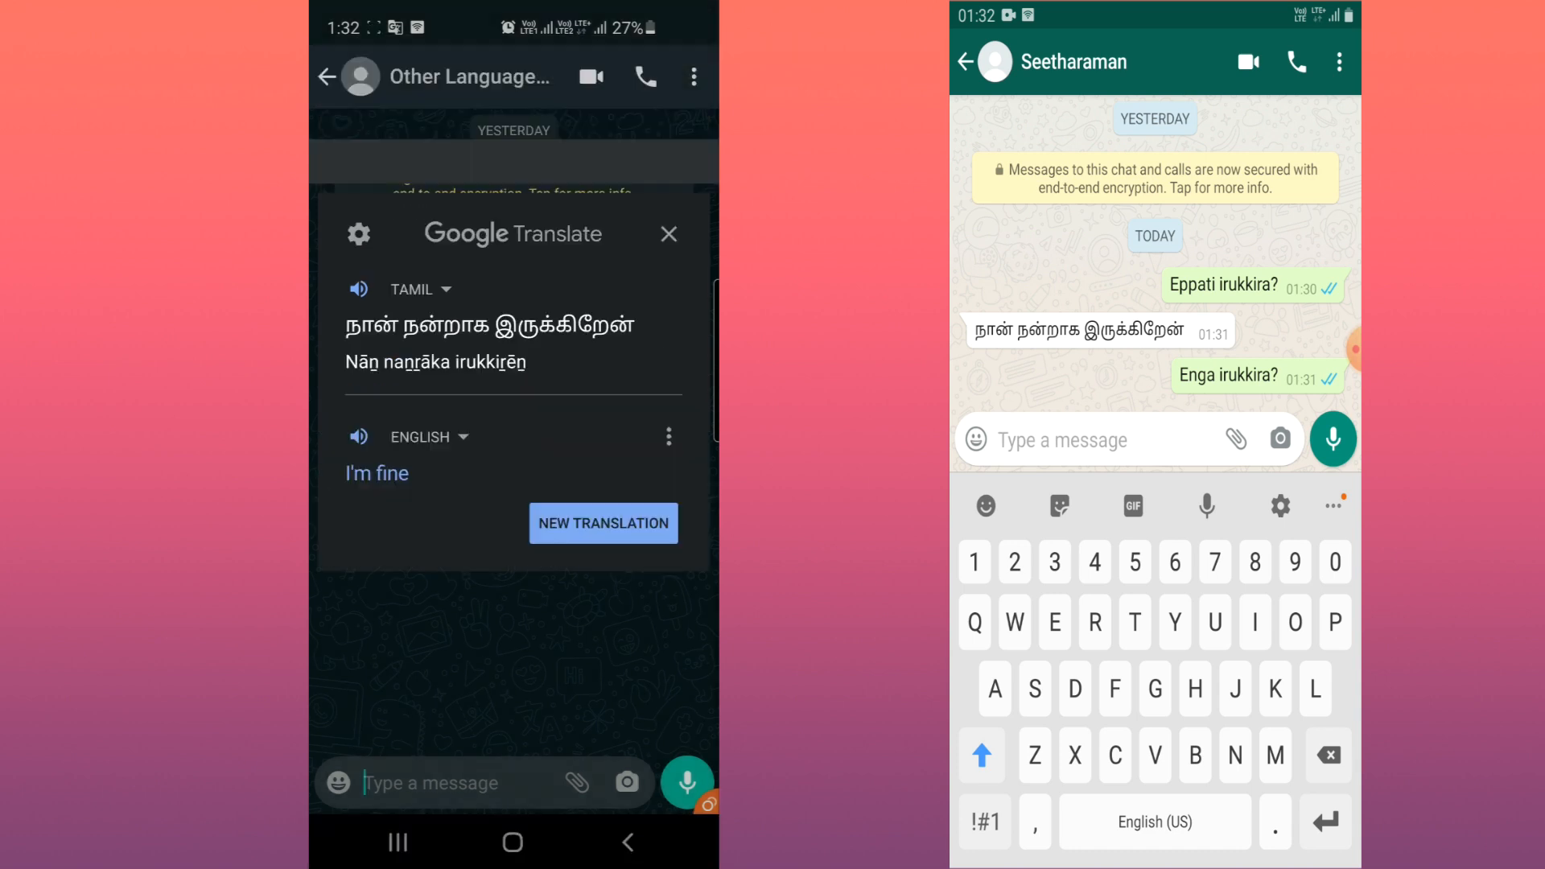
{"action": "left_click", "coordinate": [667, 233]}
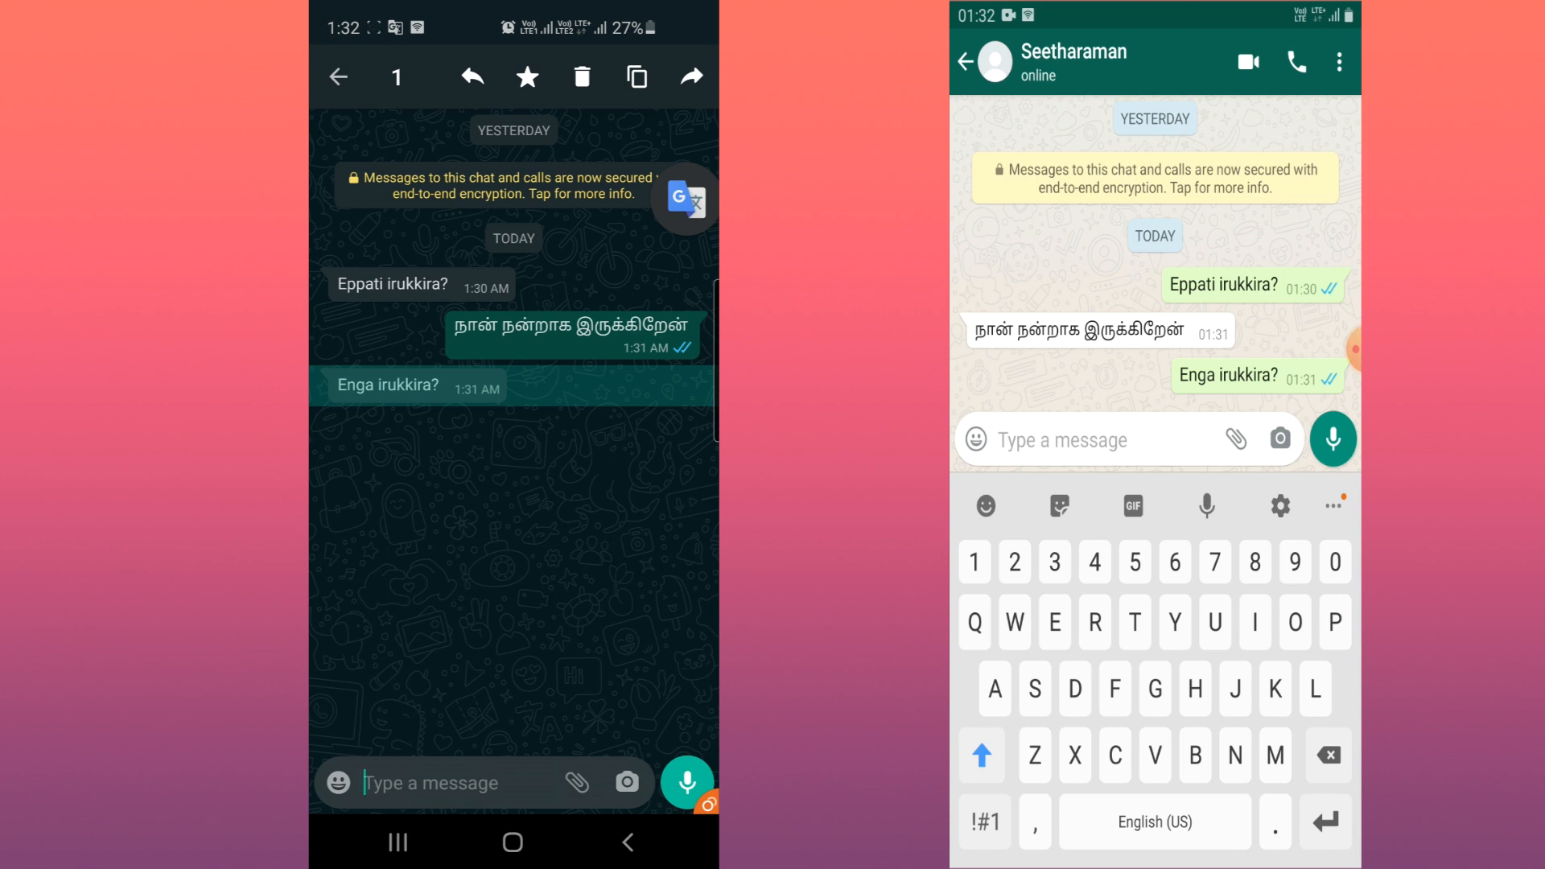
Translate 'I am in Chennai' into Tamil, paste it as the reply, and view its English rendering.
{"action": "left_click", "coordinate": [685, 199]}
{"action": "type", "text": "i am in"}
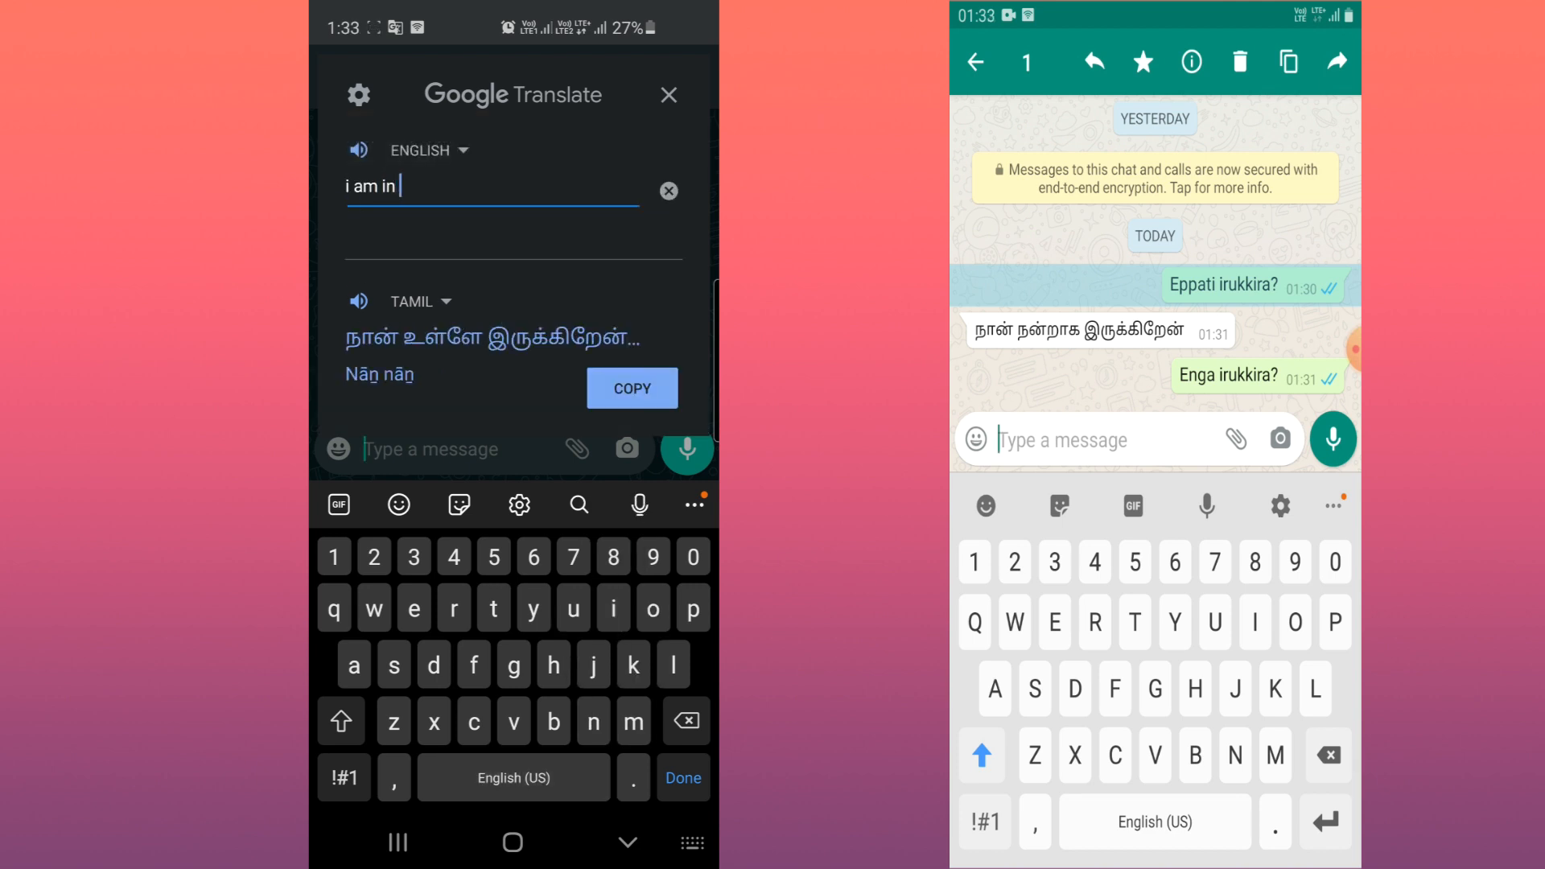
{"action": "type", "text": "chenna"}
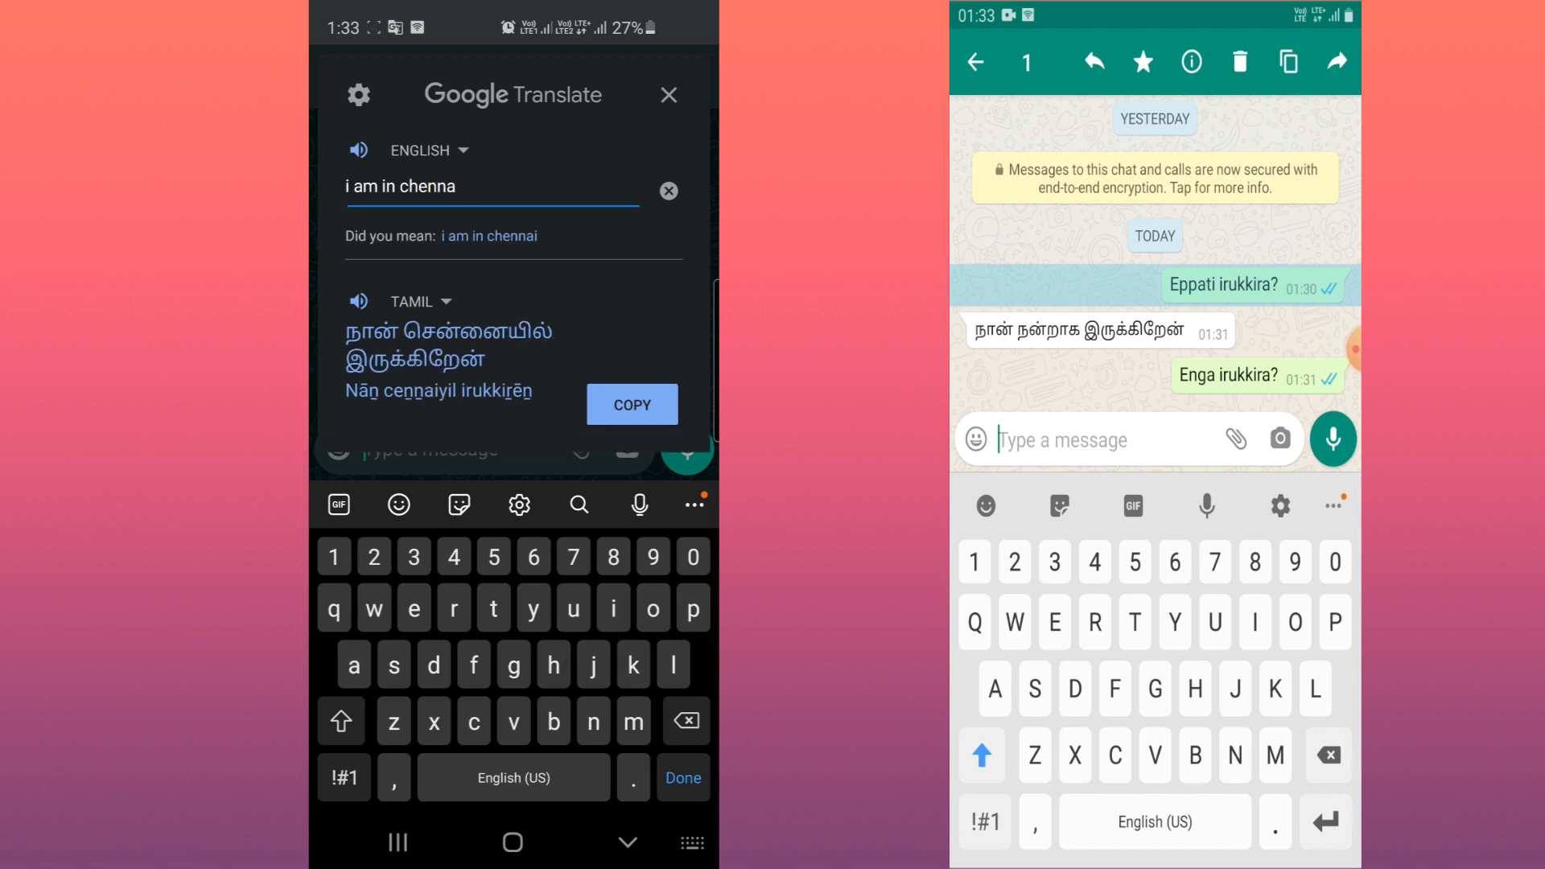
{"action": "left_click", "coordinate": [611, 607]}
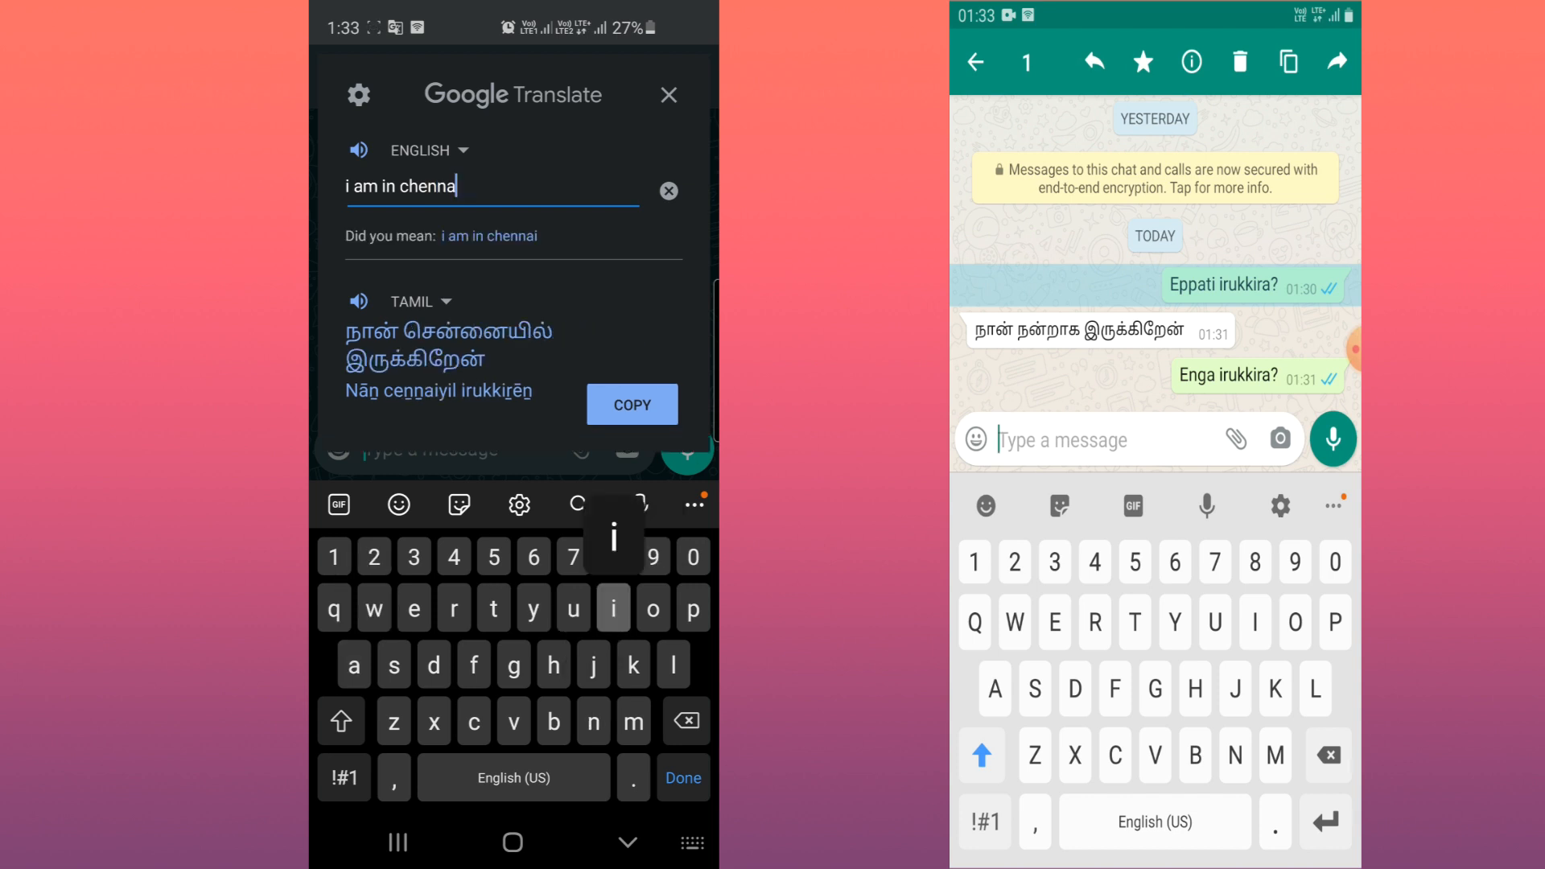
{"action": "left_click", "coordinate": [632, 404]}
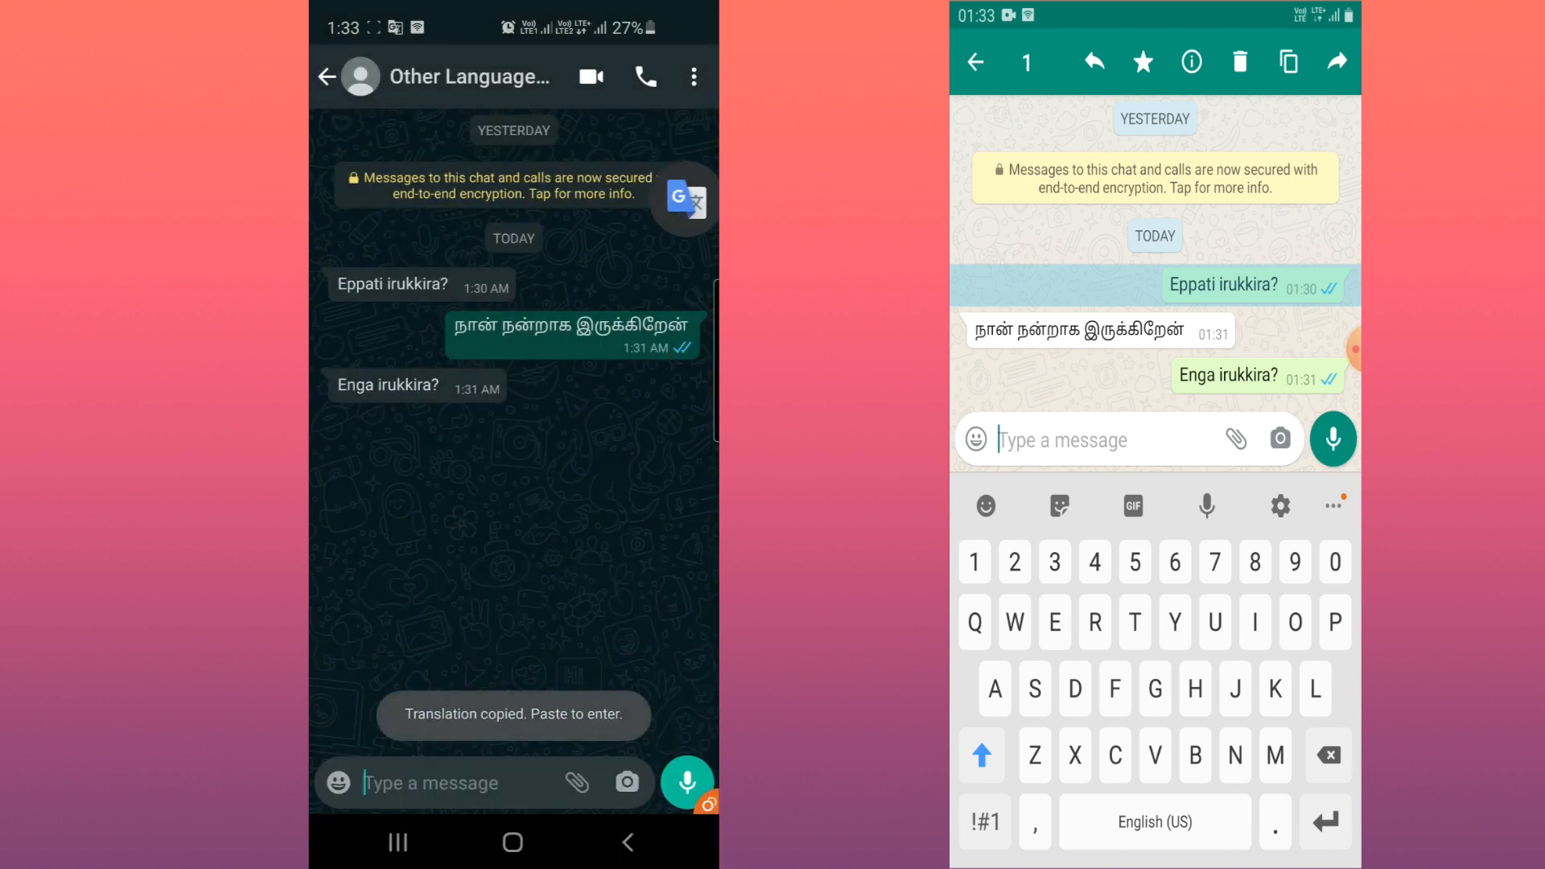
{"action": "left_click", "coordinate": [439, 783]}
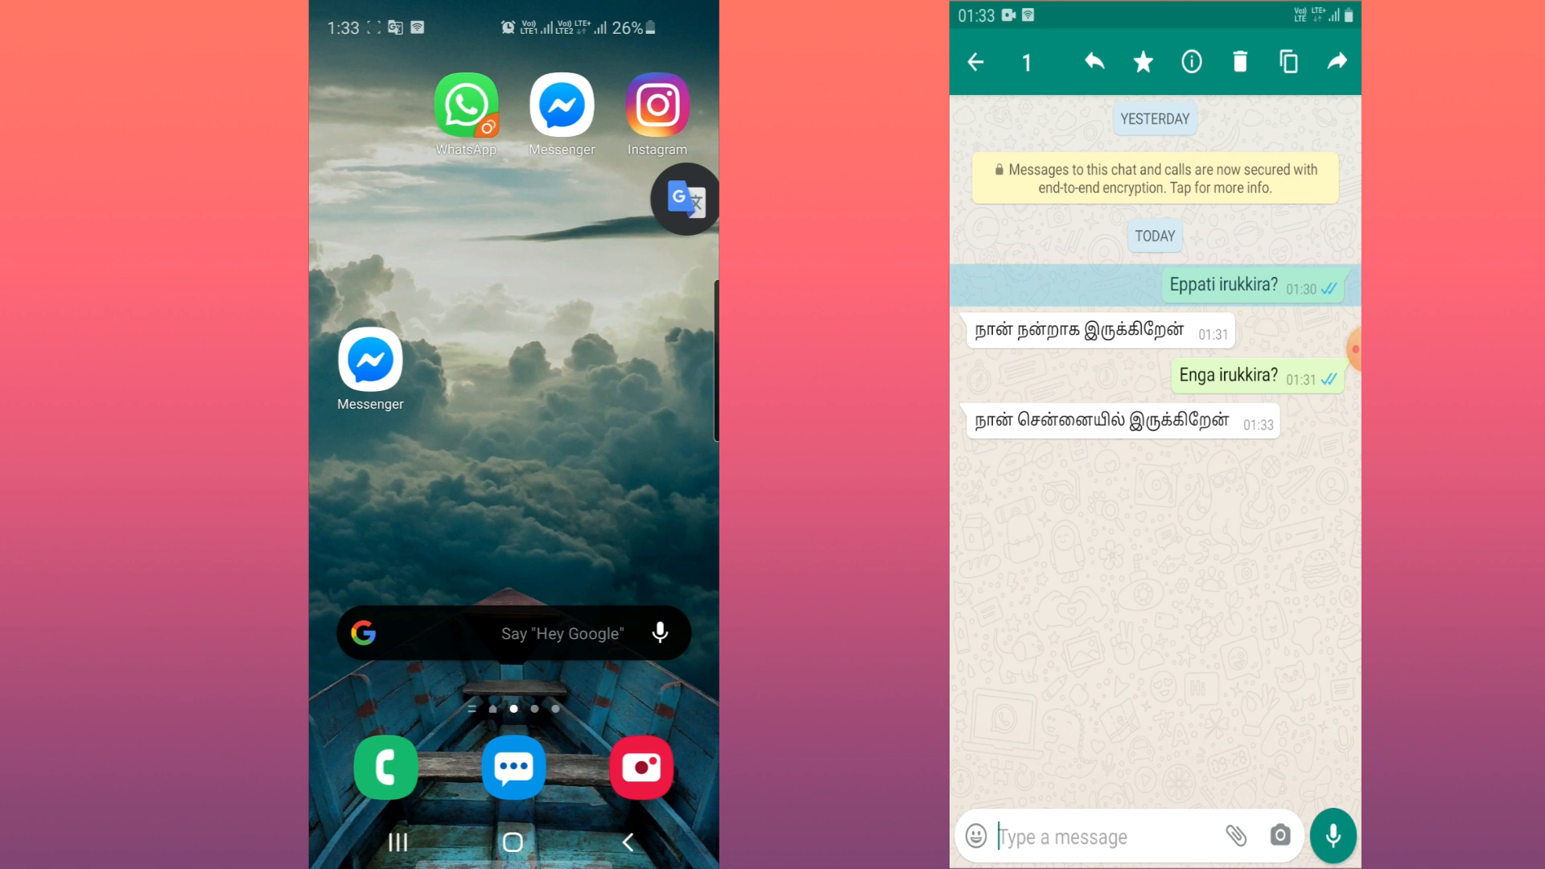
{"action": "left_click", "coordinate": [685, 199]}
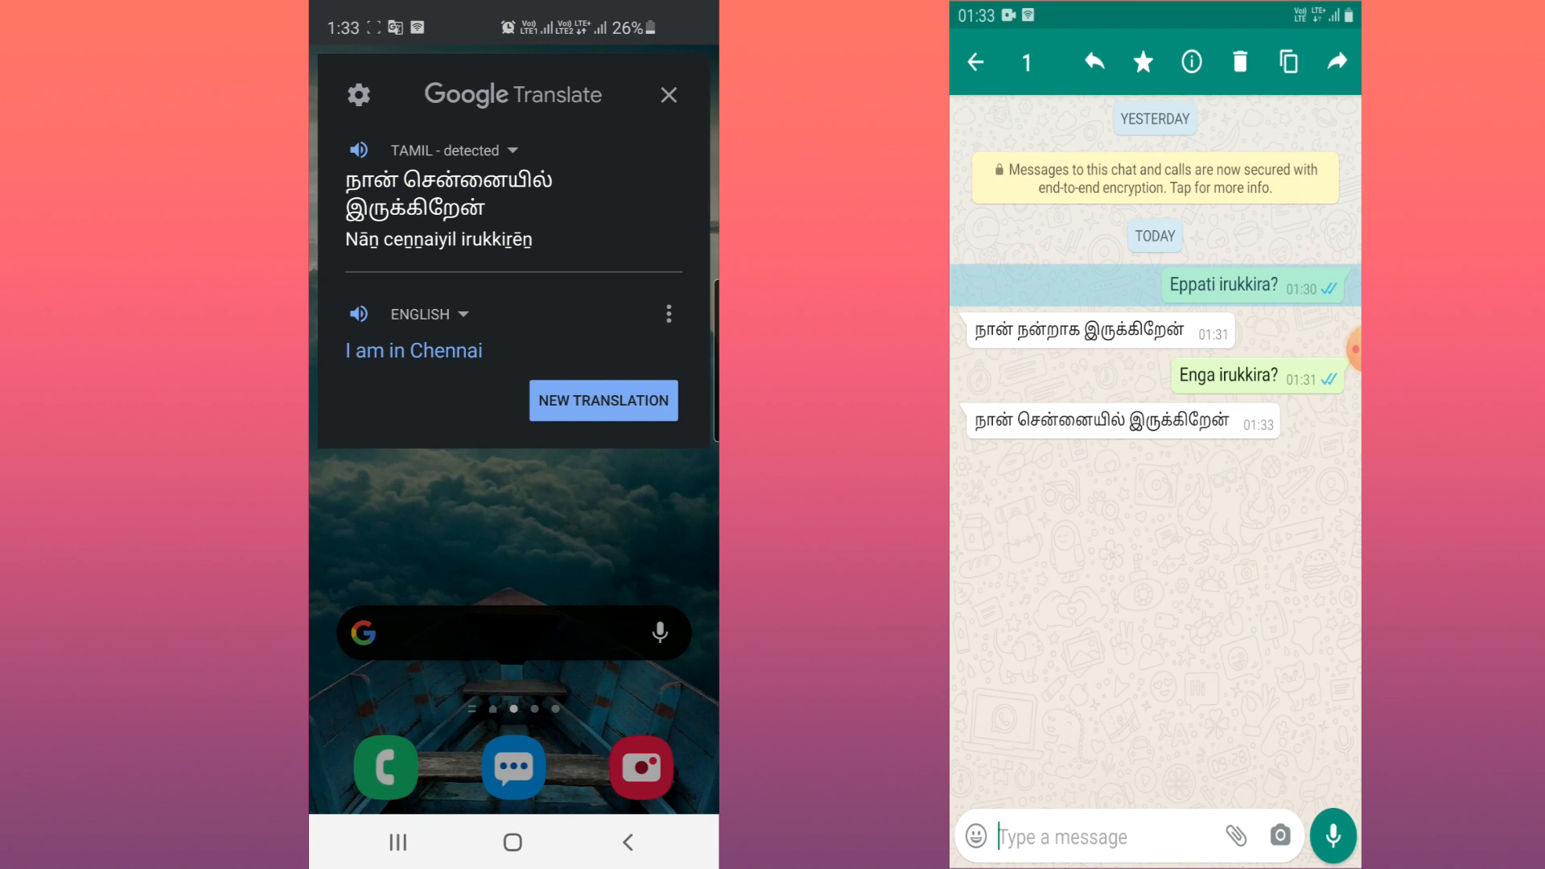